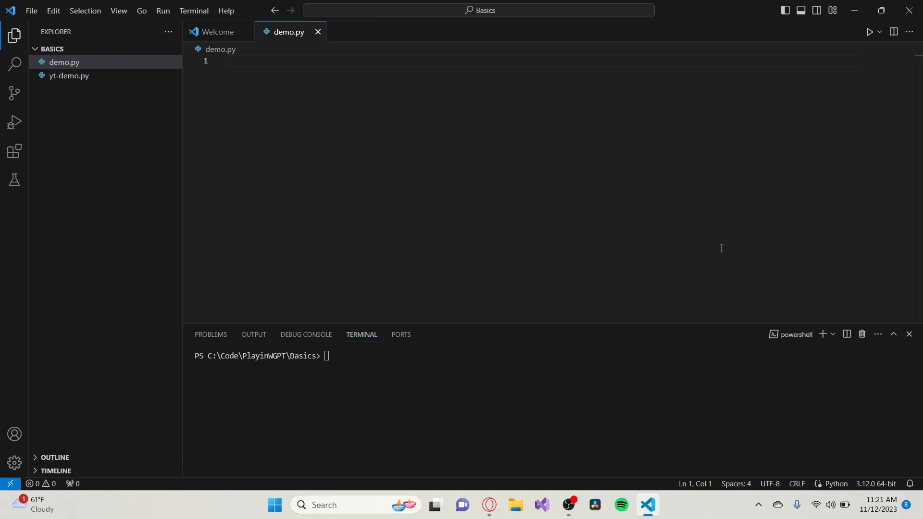
pyautogui.moveTo(516, 431)
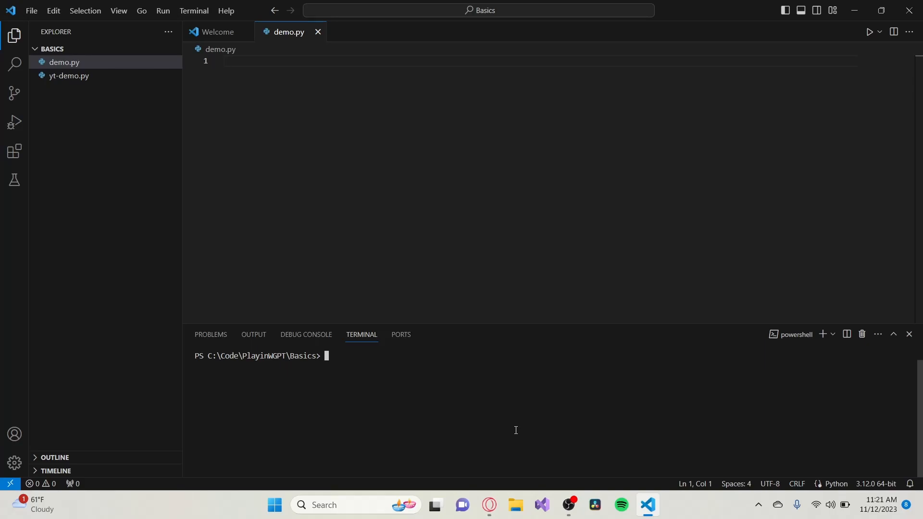
# Run pip3 install openai in the terminal; requirements already satisfied.
pyautogui.write('pip3 in')
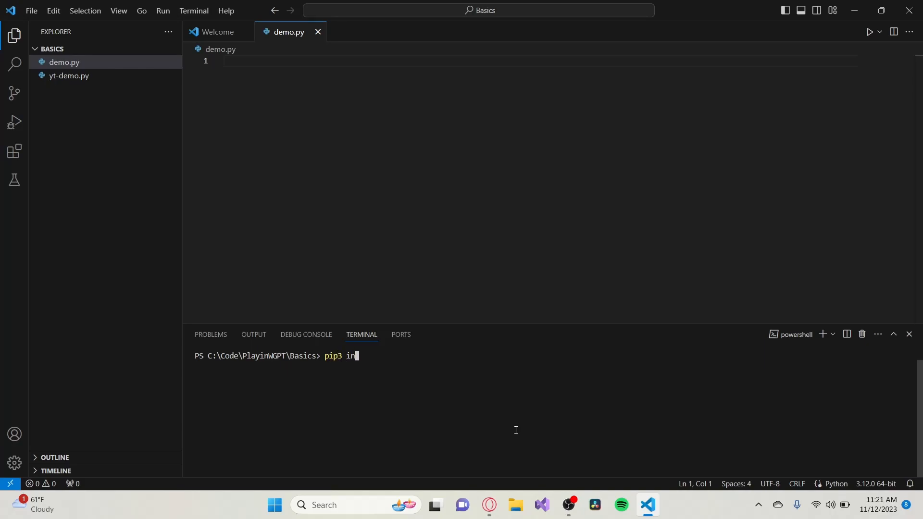
pyautogui.write('stall open')
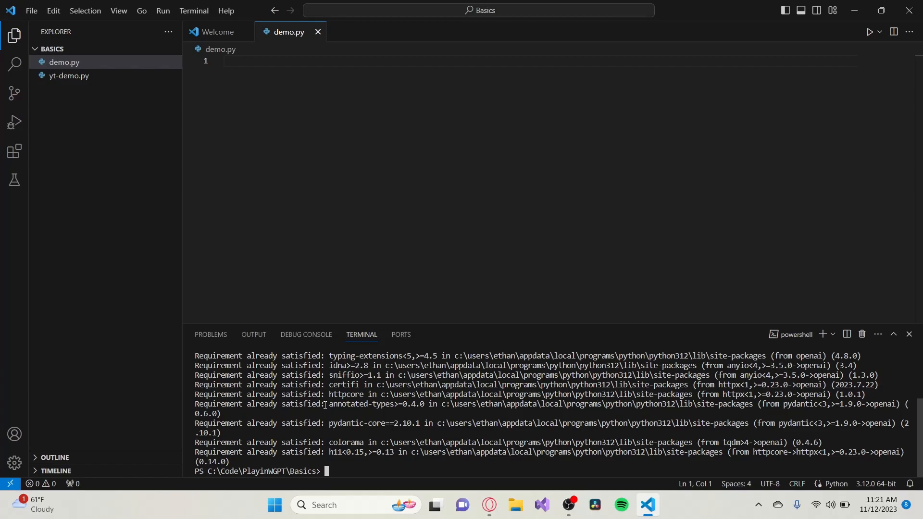
pyautogui.moveTo(388, 4)
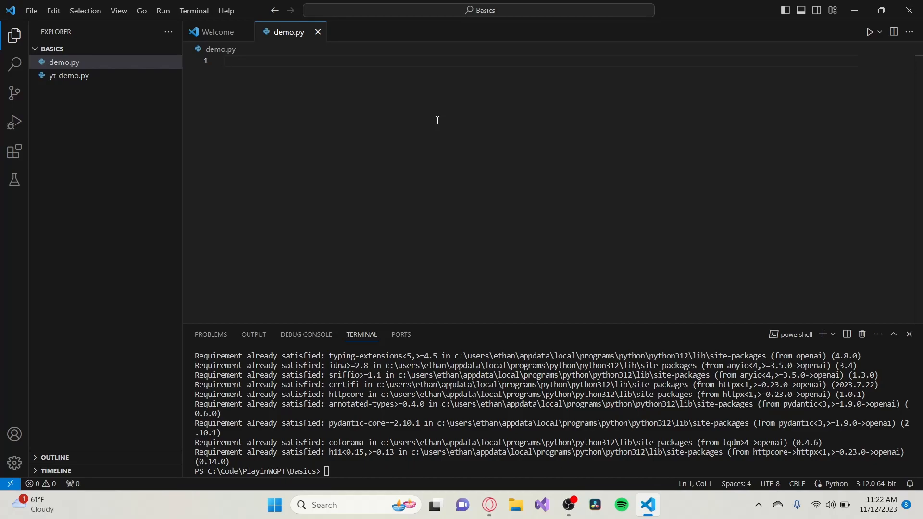
# Write the line from openai import OpenAI at the top of demo.py.
pyautogui.click(225, 62)
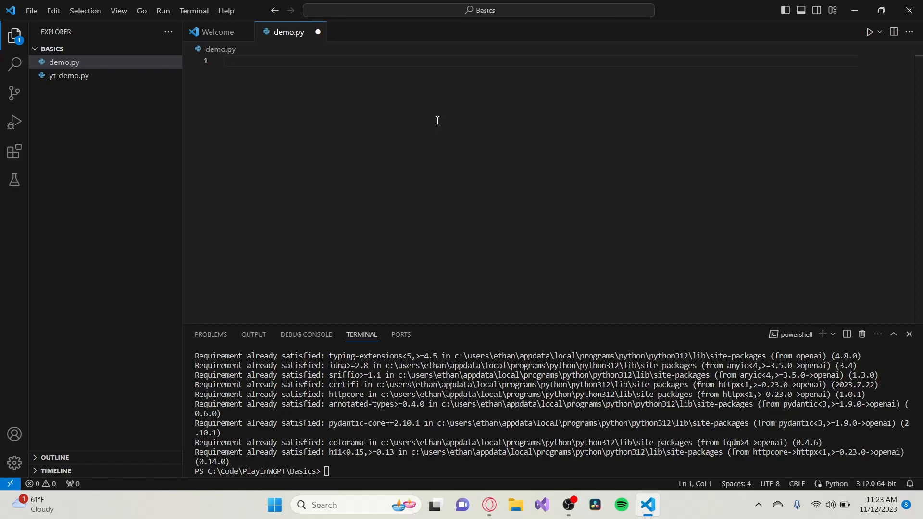
pyautogui.write('fromp')
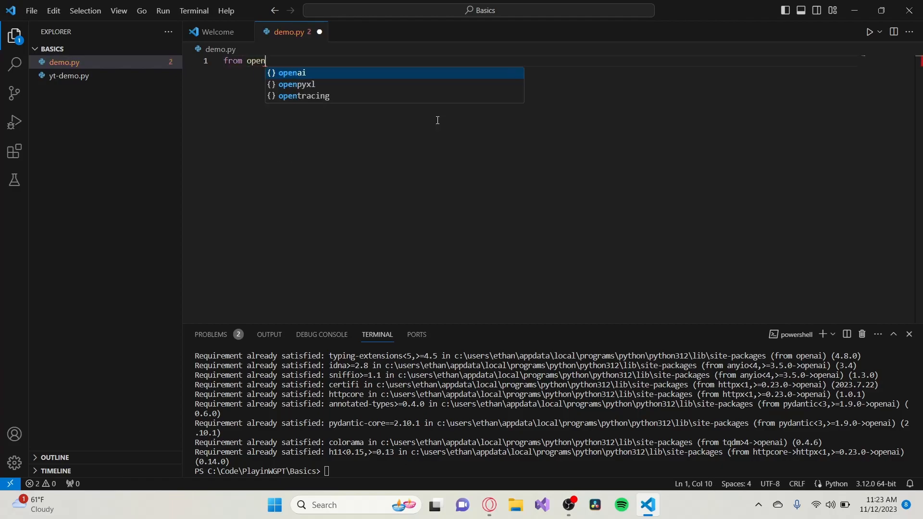
pyautogui.write('ai import')
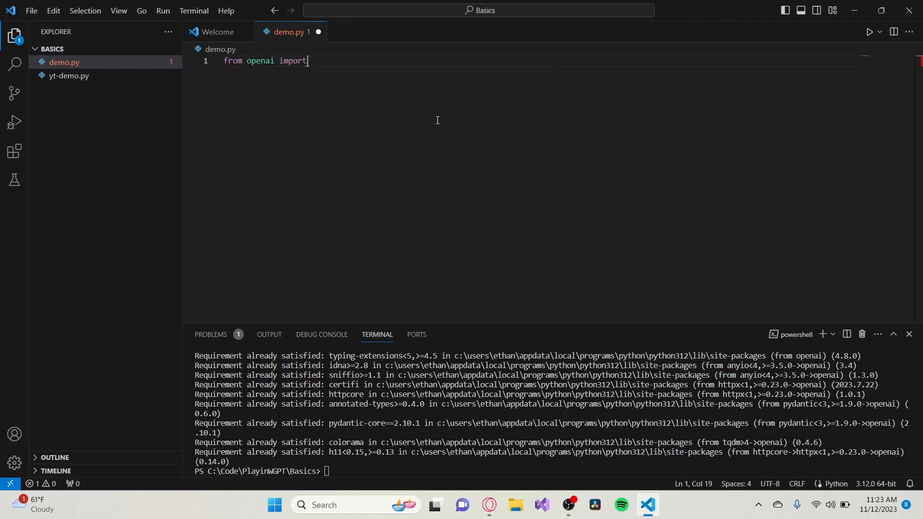
pyautogui.write('Open')
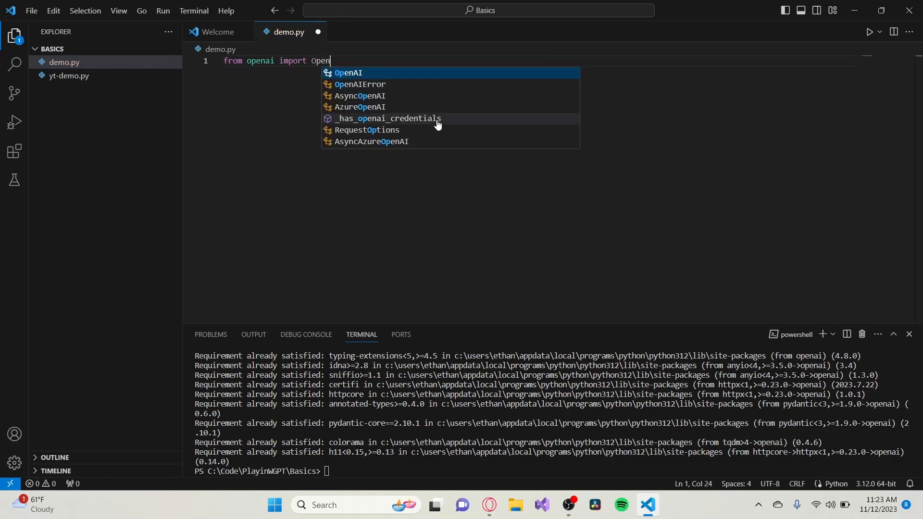
pyautogui.press('Tab')
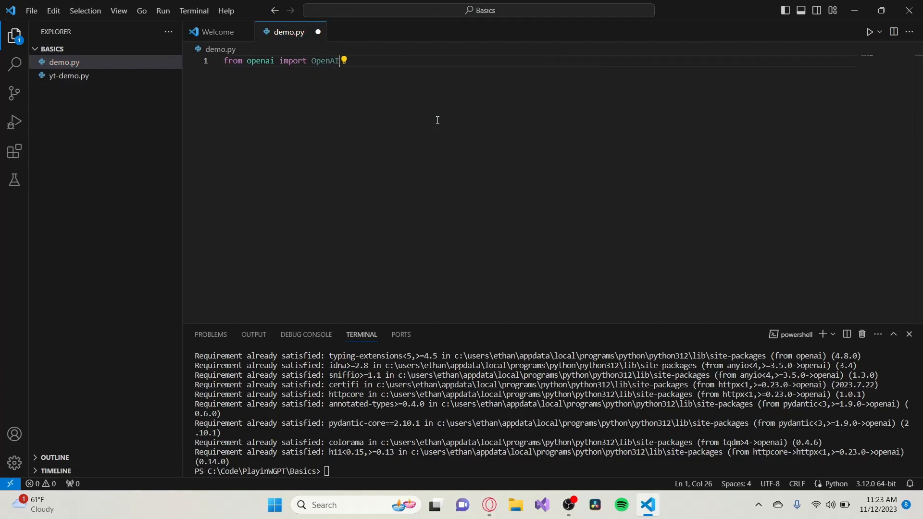
pyautogui.press('enter')
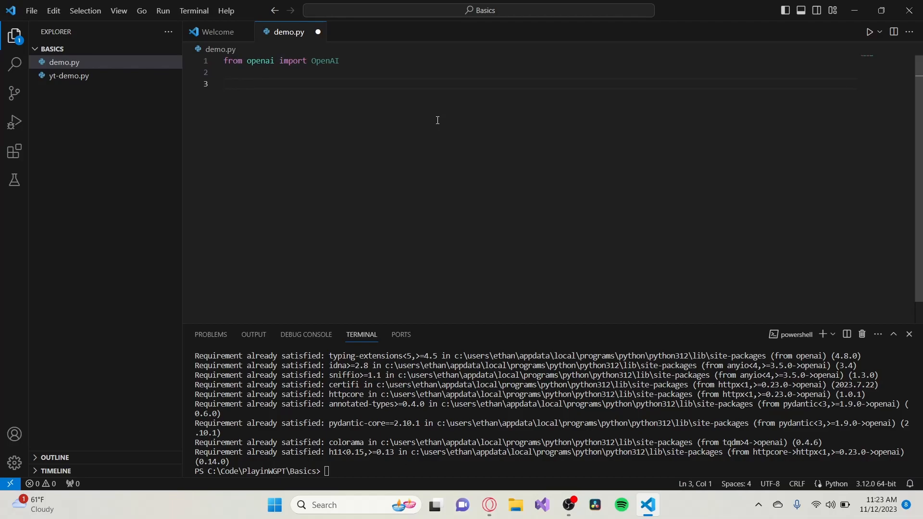
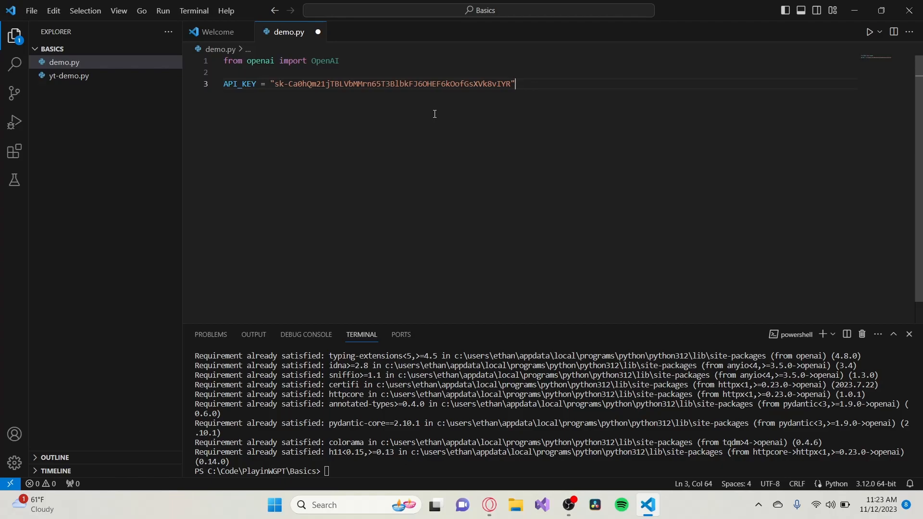
# Define API_KEY as the sk-... secret key string.
pyautogui.press('enter')
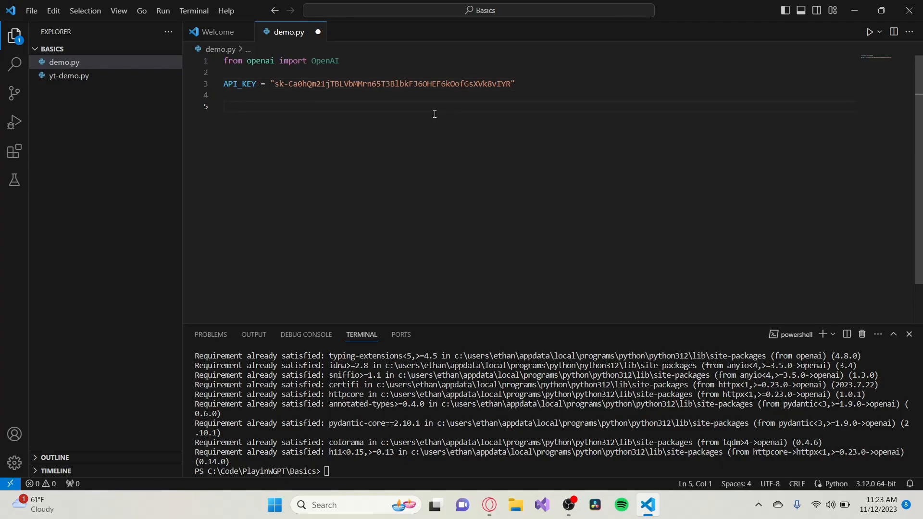
pyautogui.press('ctrl+s')
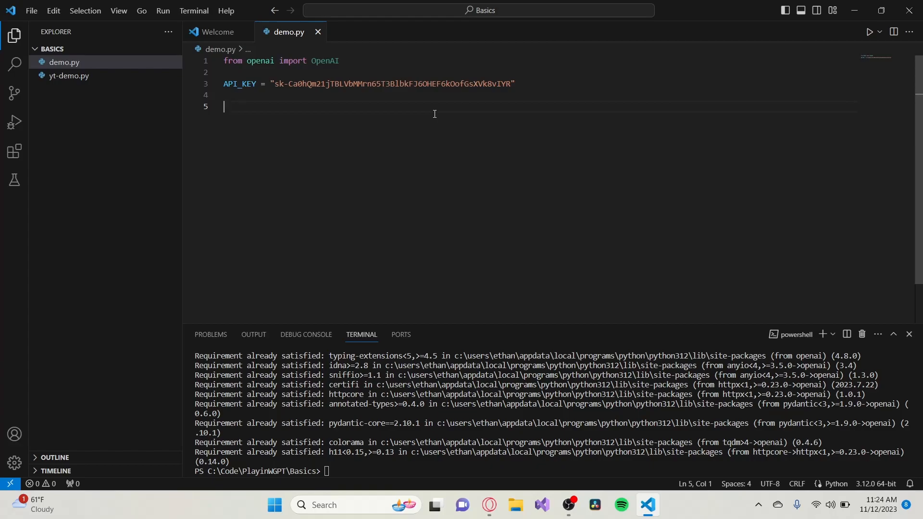
# Create client = OpenAI(api_key=API_KEY).
pyautogui.write('client =')
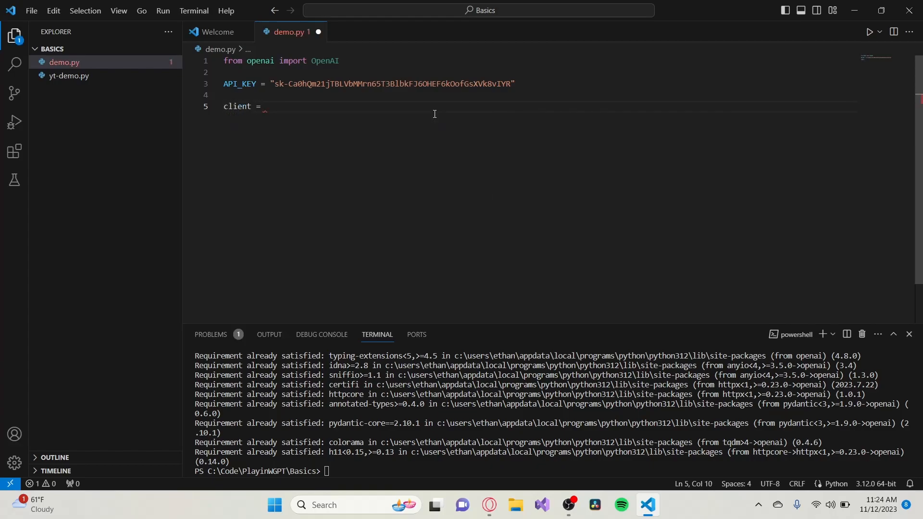
pyautogui.write('OpenAI()')
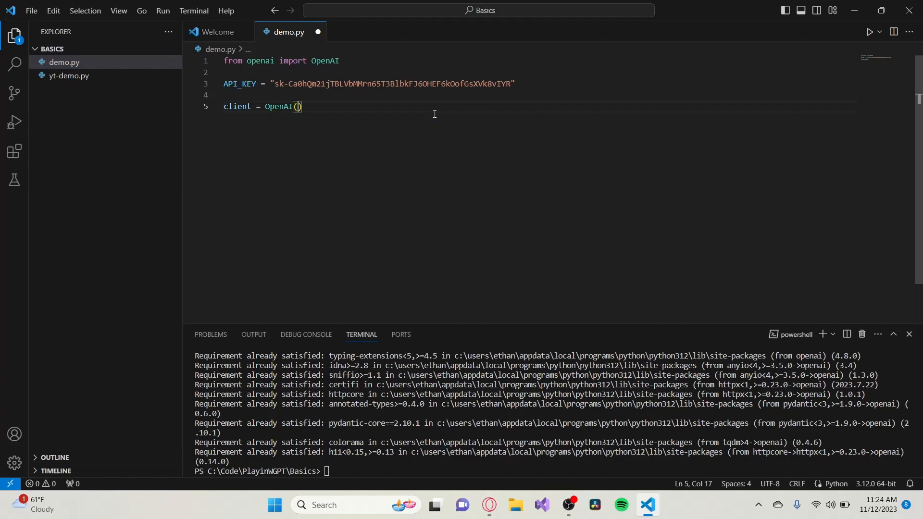
pyautogui.write('api_key=')
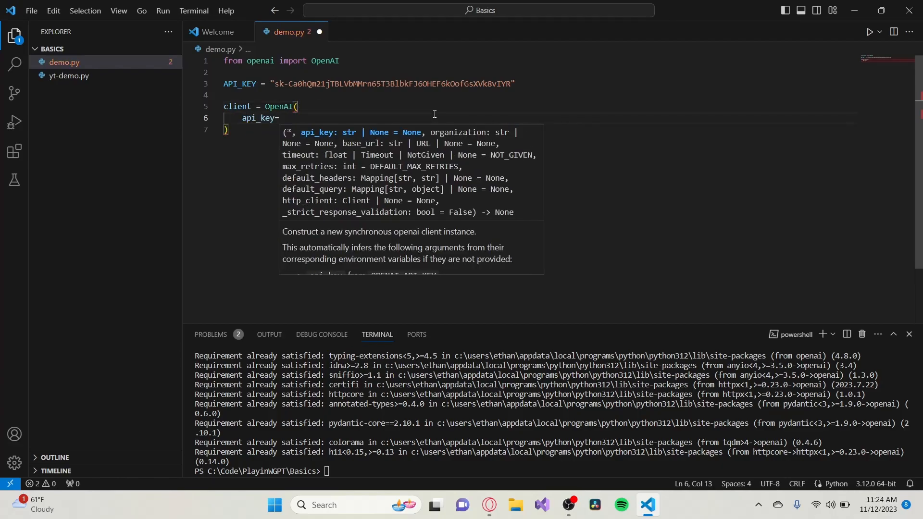
pyautogui.write('API_KEY')
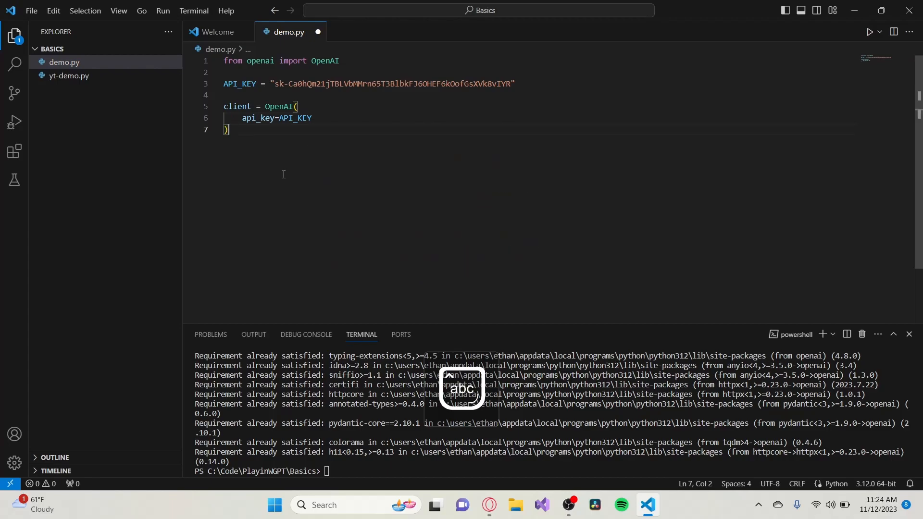
pyautogui.press('Enter')
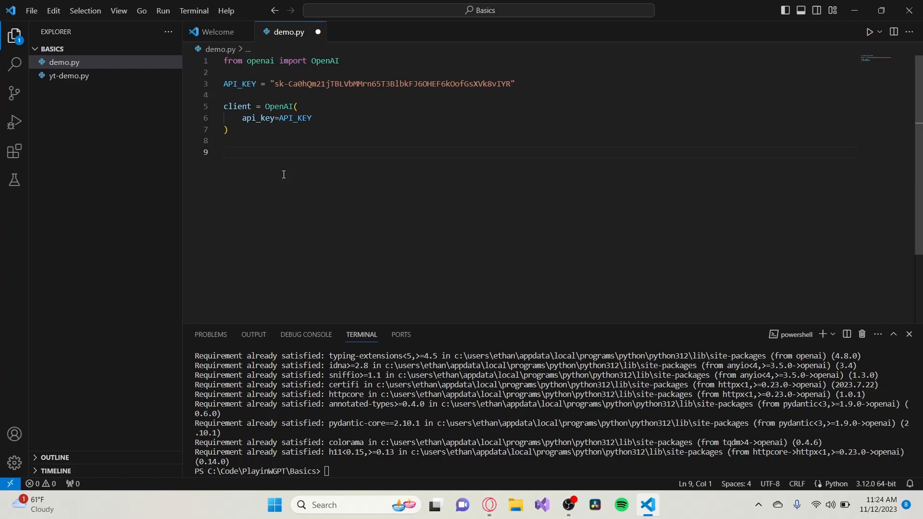
# Initialize messages = [] as an empty list.
pyautogui.write('messages')
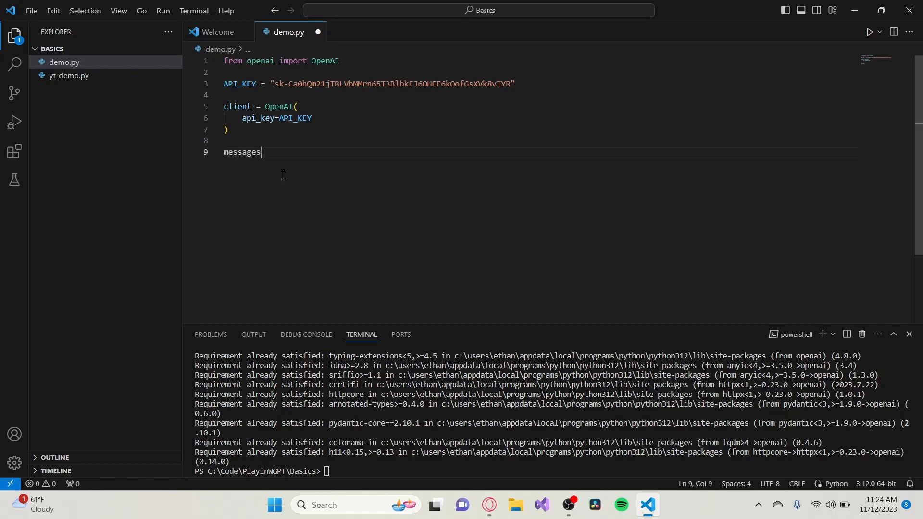
pyautogui.write('= []')
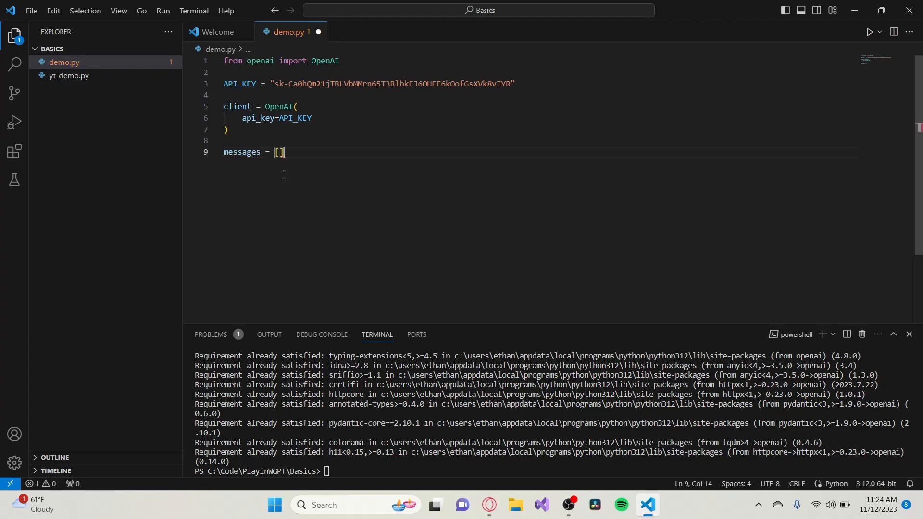
pyautogui.press('enter')
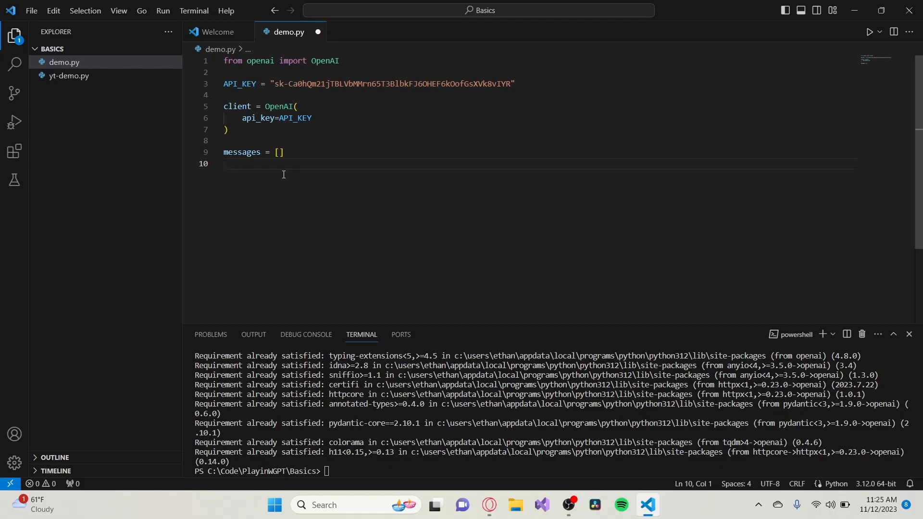
# Read bot_role via input("What kind of virtual assistant would you like? >> ").
pyautogui.write('b')
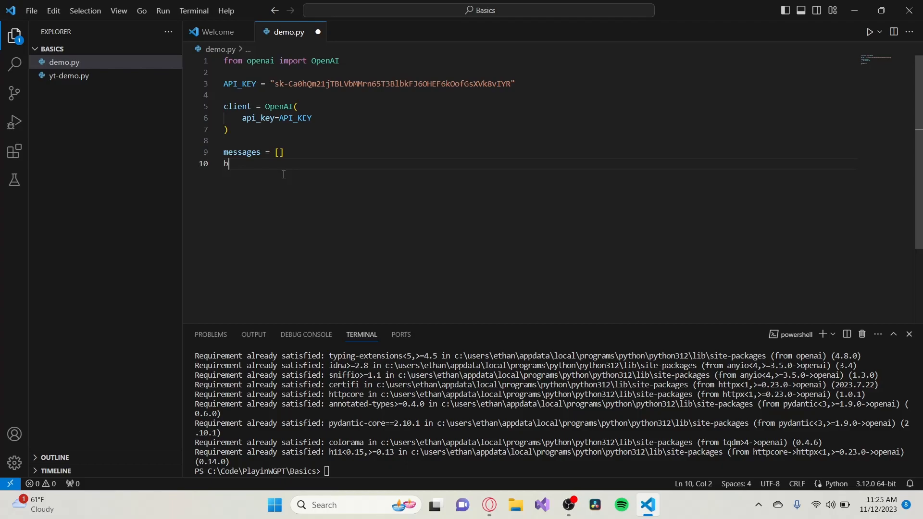
pyautogui.write('ot_role =')
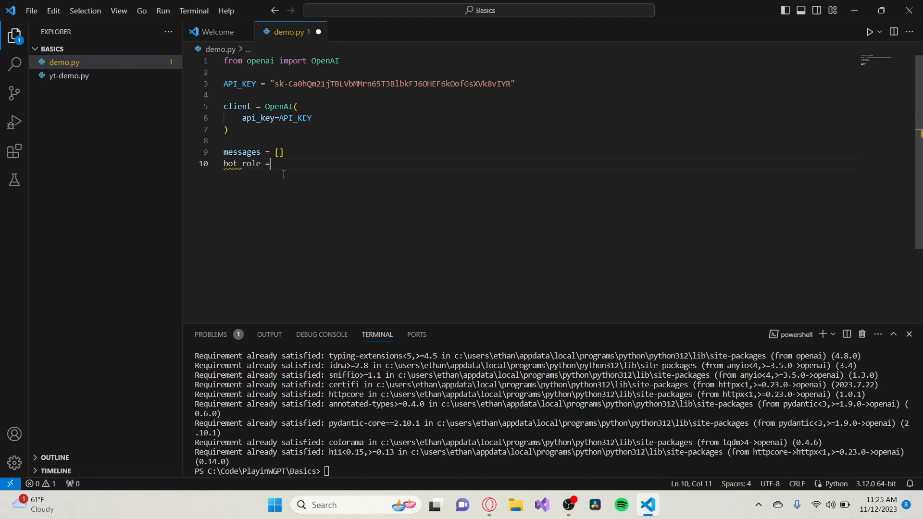
pyautogui.write('input("")')
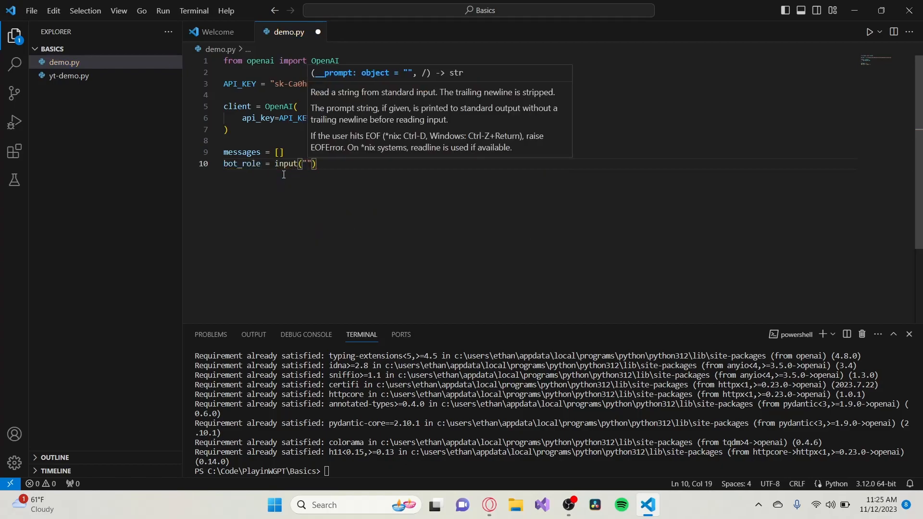
pyautogui.write('What')
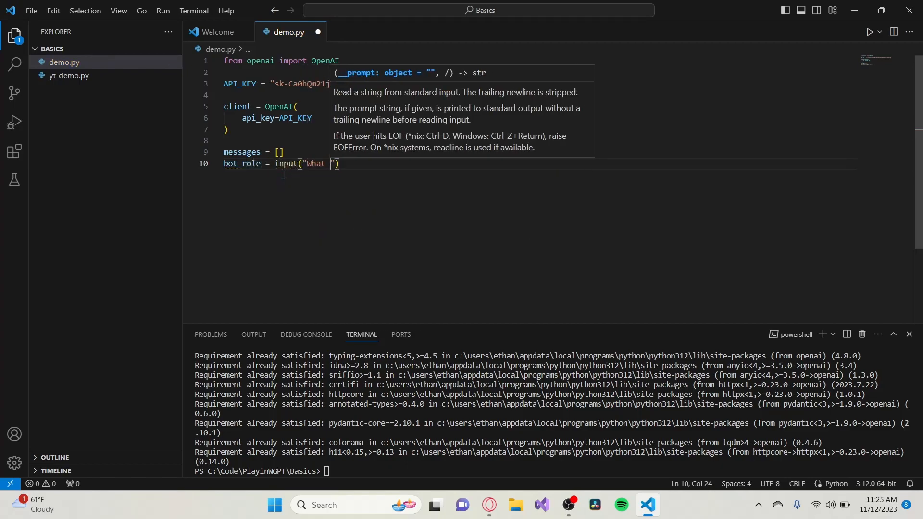
pyautogui.write('kind of')
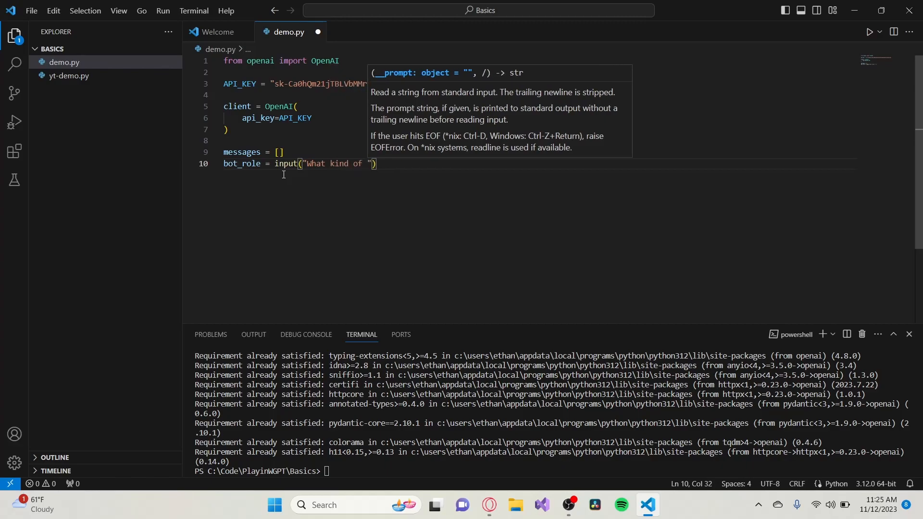
pyautogui.write('virtual assistant would you like? >>')
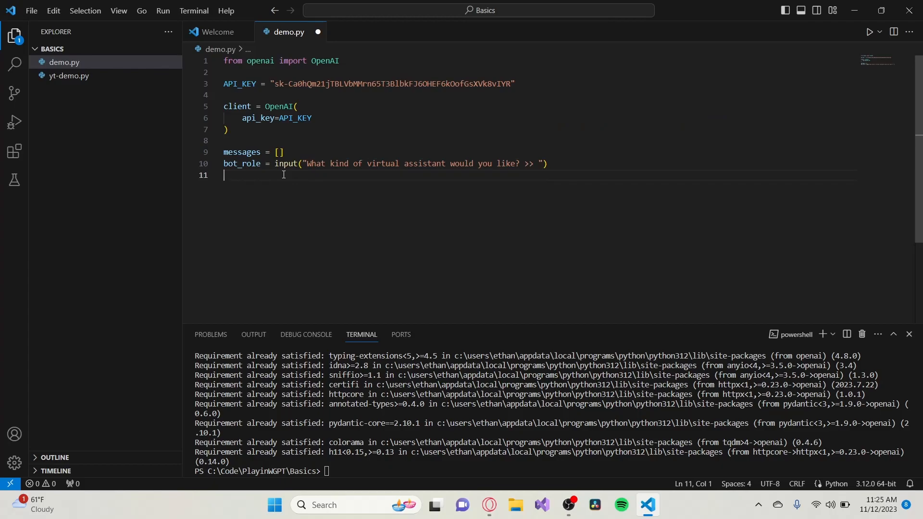
pyautogui.moveTo(531, 163)
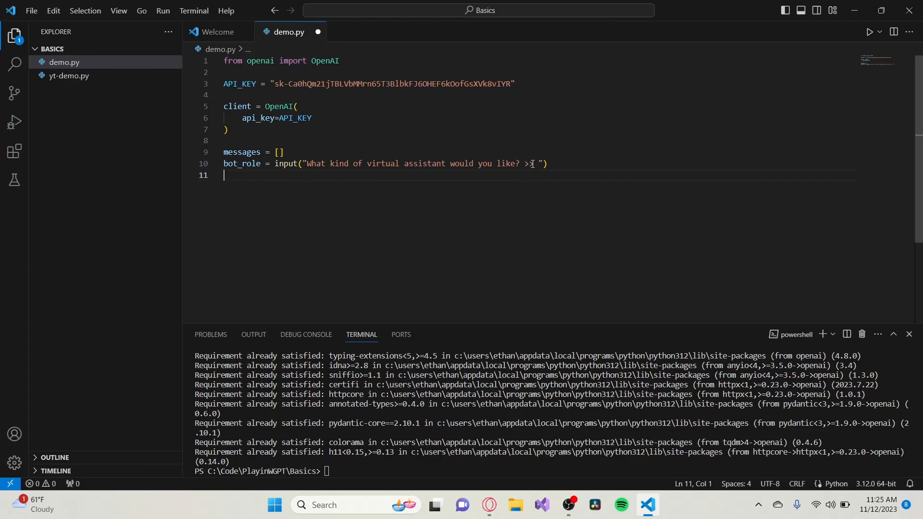
pyautogui.write('>')
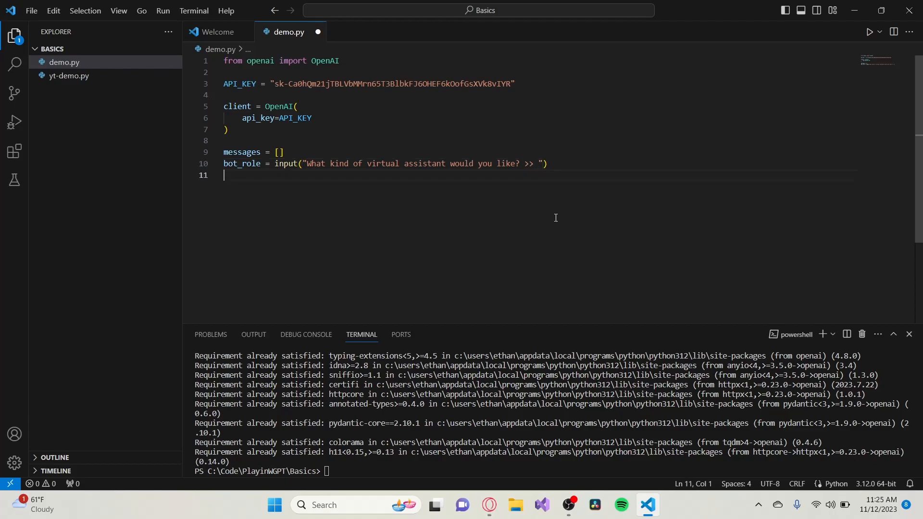
# Append {"role": "system", "content": bot_role} to messages.
pyautogui.write('messages.append(')
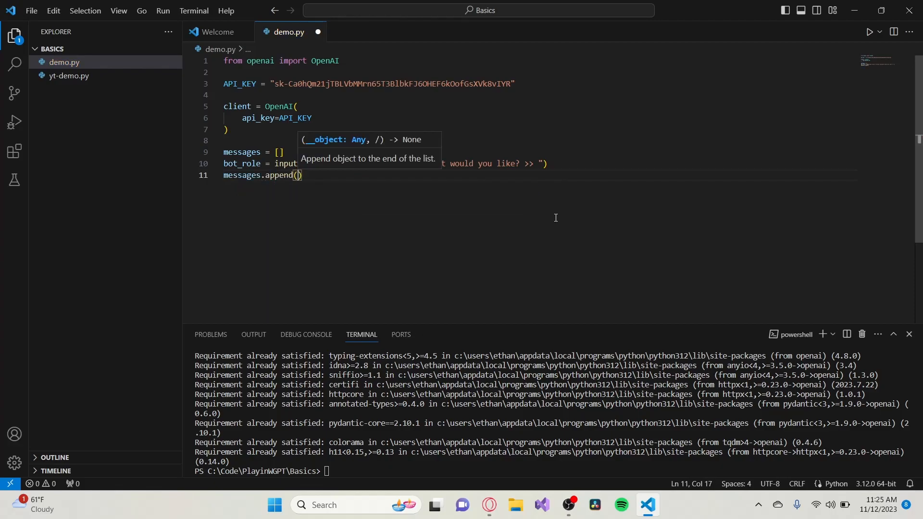
pyautogui.write('{')
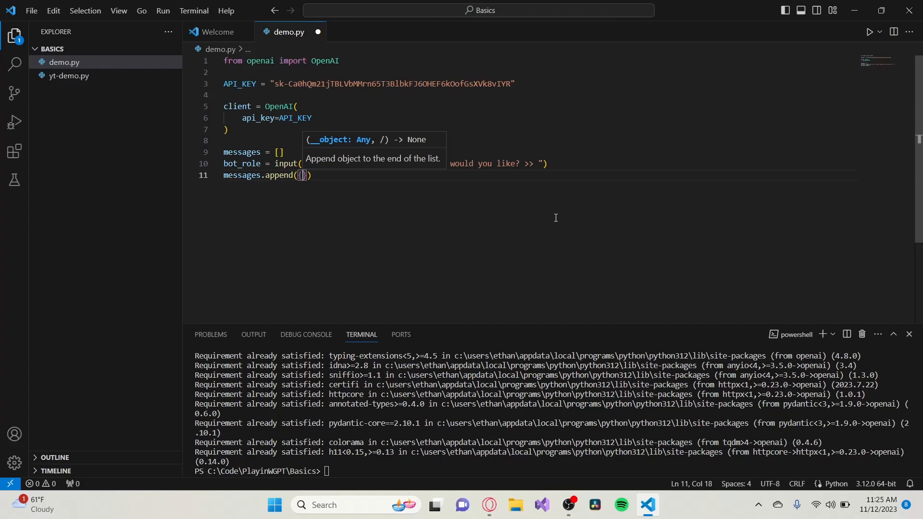
pyautogui.write('"role"')
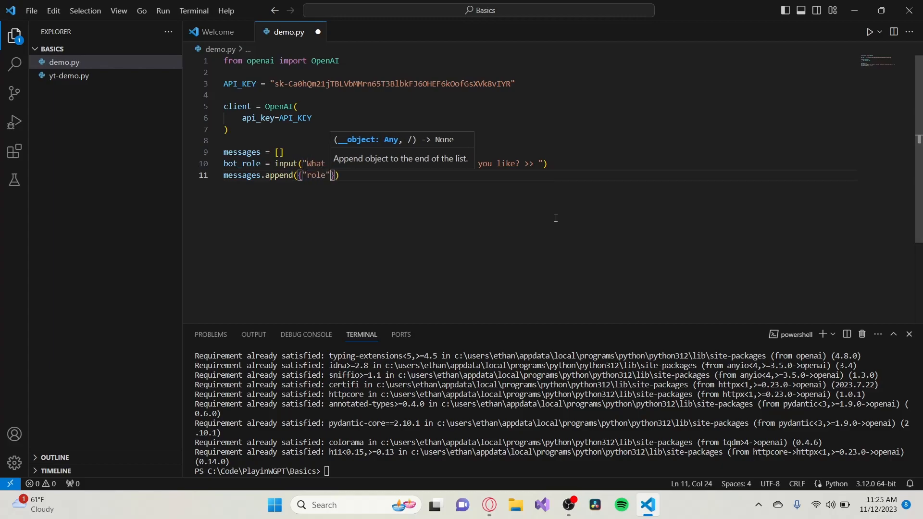
pyautogui.write(': ""')
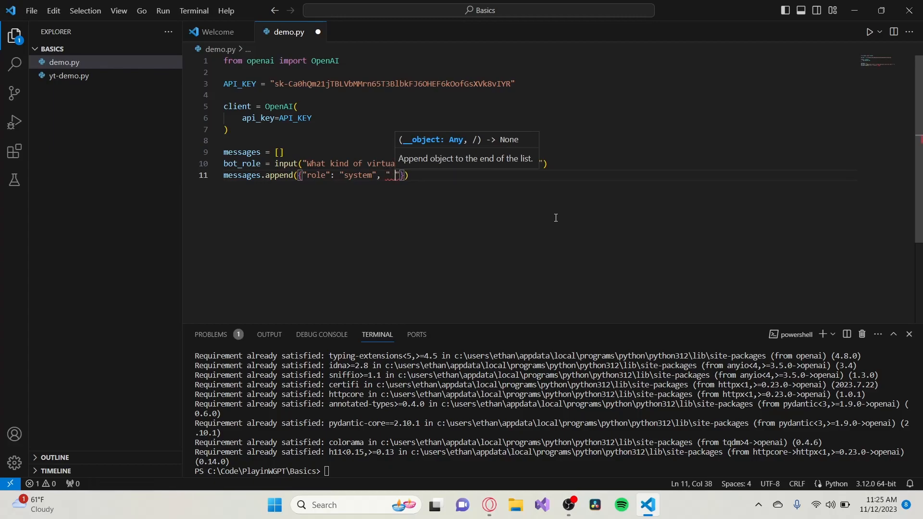
pyautogui.write('content')
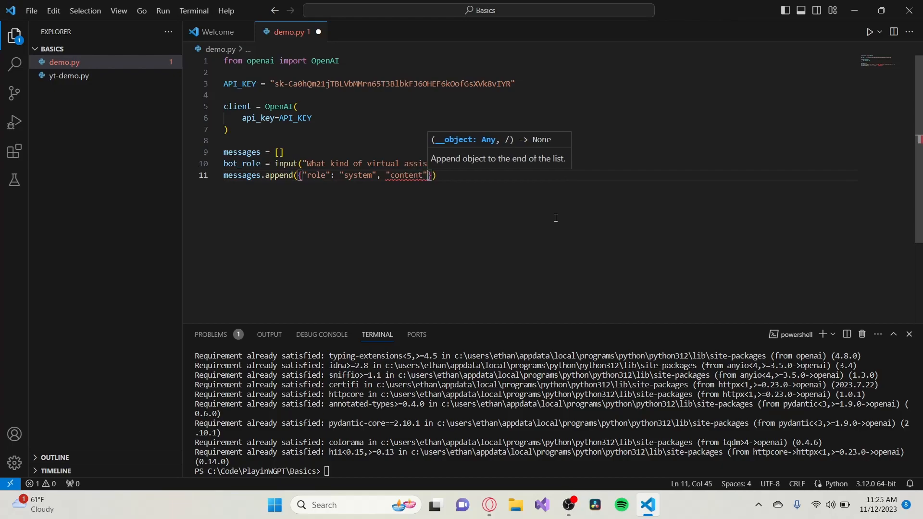
pyautogui.write('bot_role')
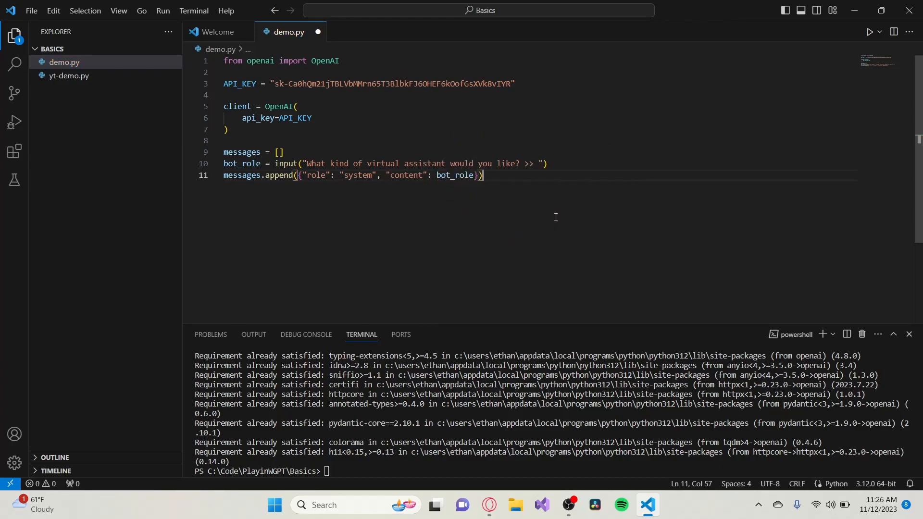
pyautogui.press('Enter')
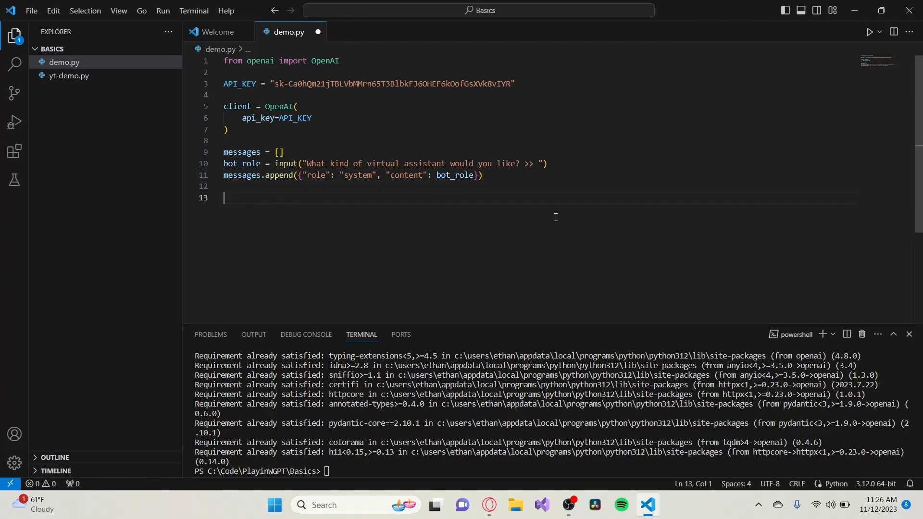
# Print "Virtual assistant successfully created!" and start a while True: loop.
pyautogui.write('print("W')
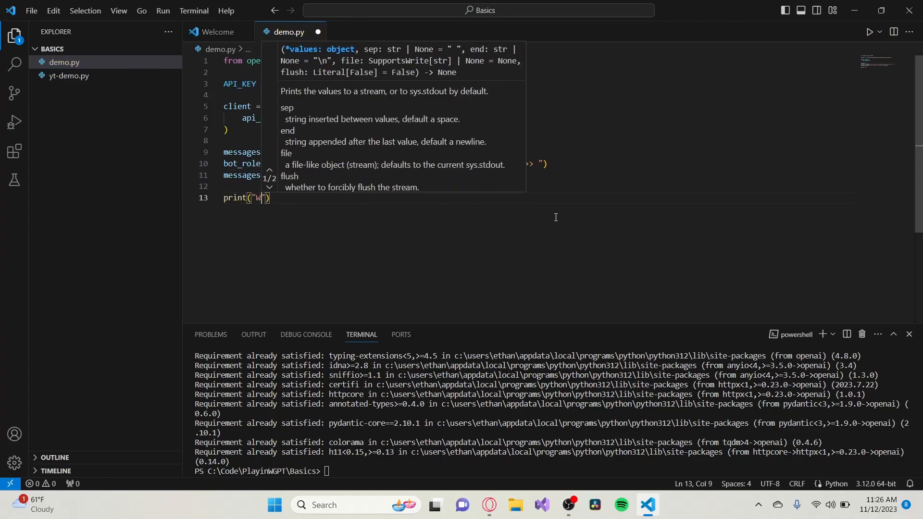
pyautogui.write('Virtual assistant')
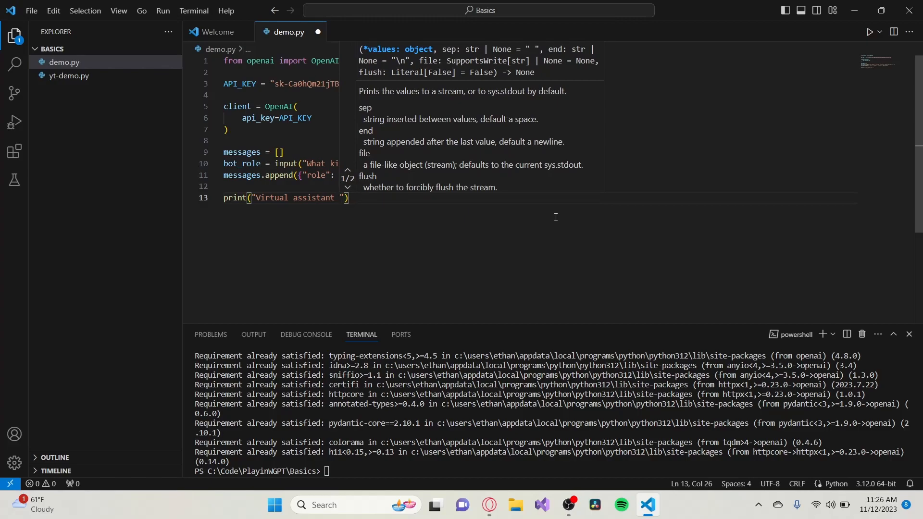
pyautogui.write('successfully created!')
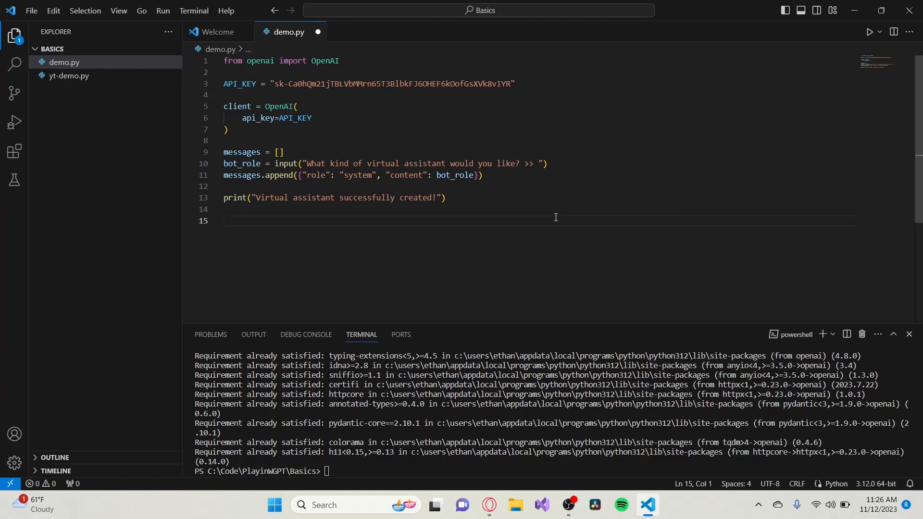
pyautogui.write('while True:')
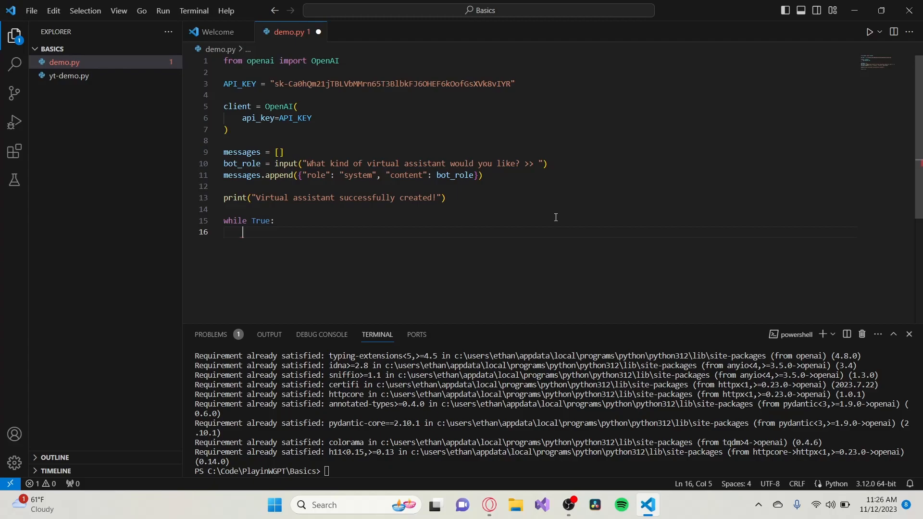
# Read gptMessage via input prompting to prompt your VA or type QUIT.
pyautogui.write('gptM')
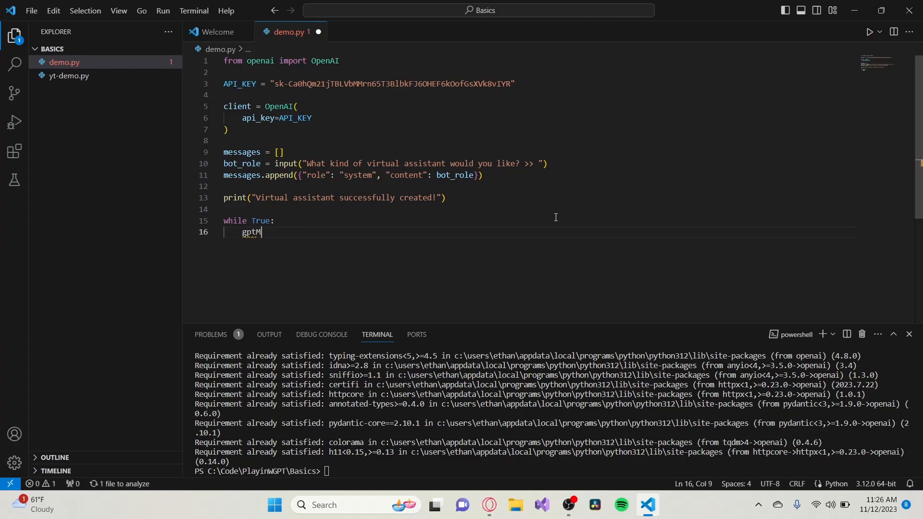
pyautogui.write('essage = input')
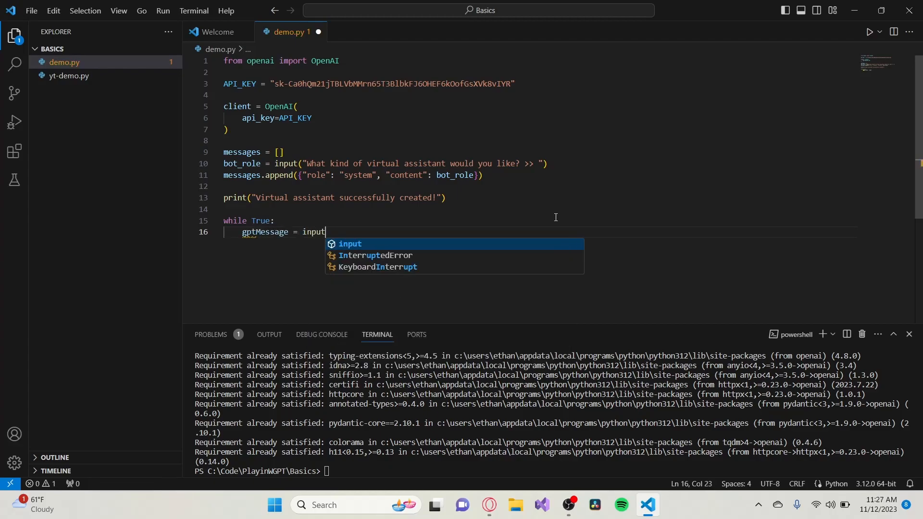
pyautogui.write('("")')
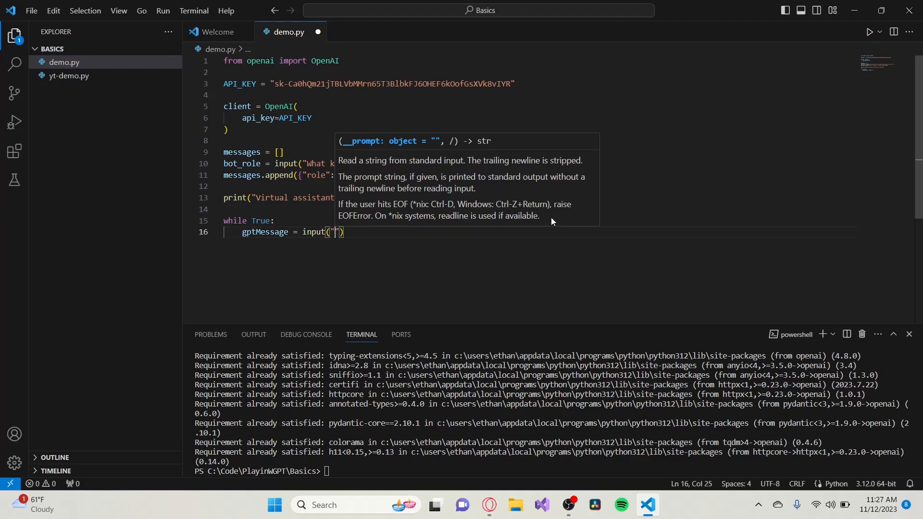
pyautogui.write('Prompt')
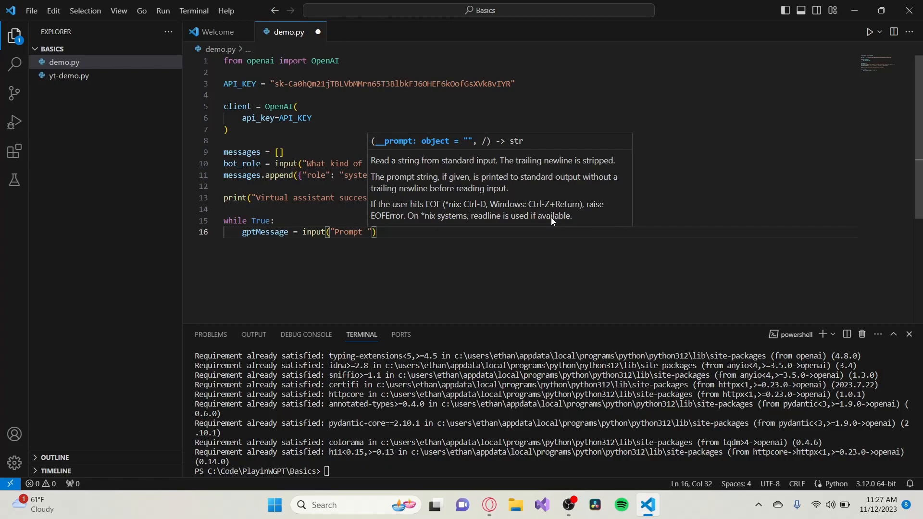
pyautogui.write('your VA >>')
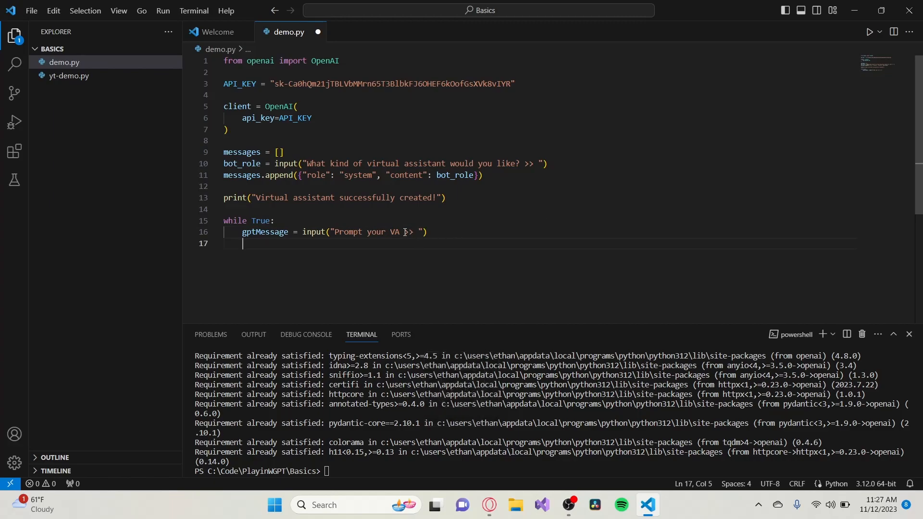
pyautogui.write('(or typ')
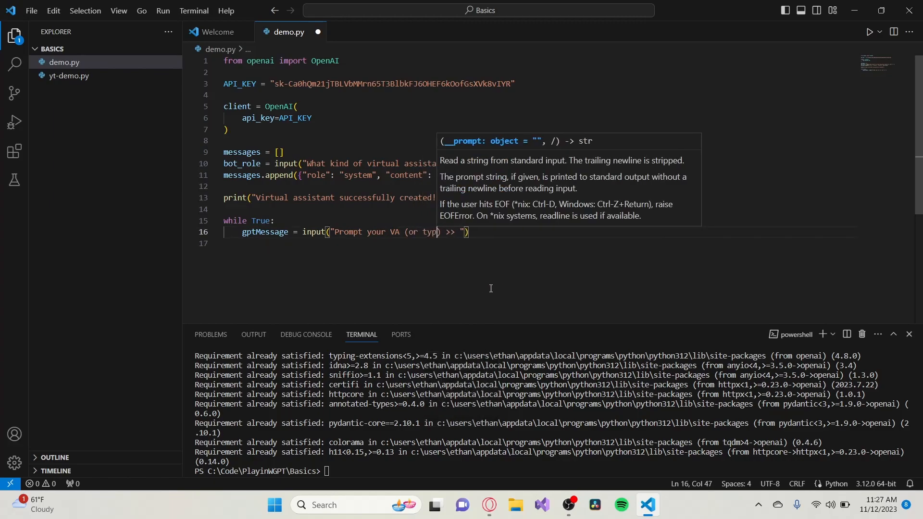
pyautogui.write('QUIT')
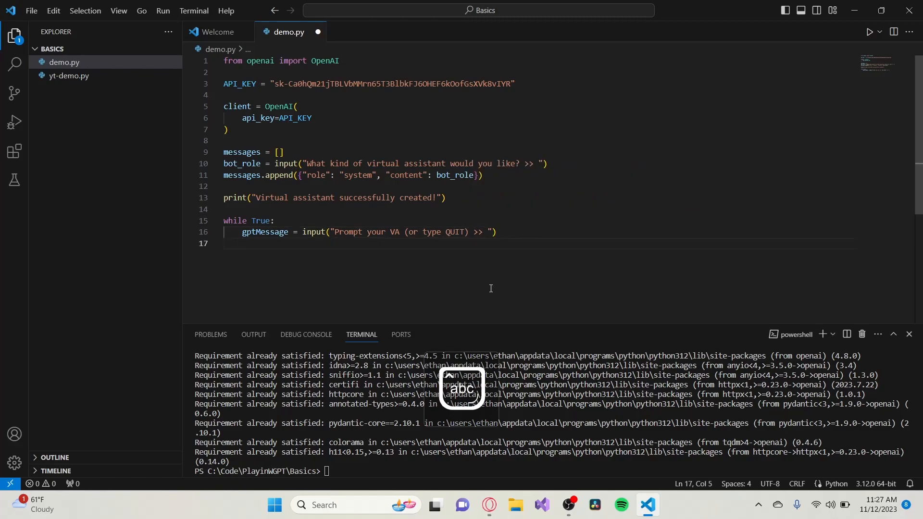
# Append {"role": "user", "content": gptMessage} to messages.
pyautogui.write('messages')
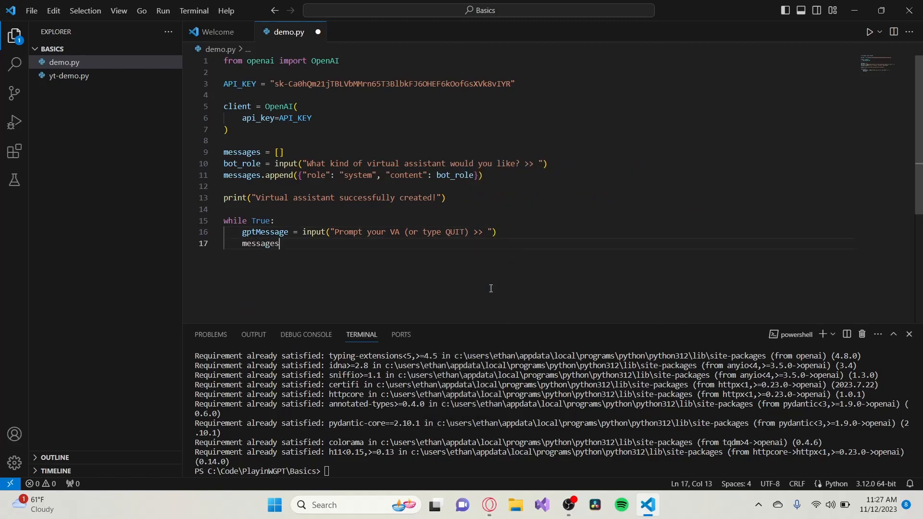
pyautogui.write('.append("")')
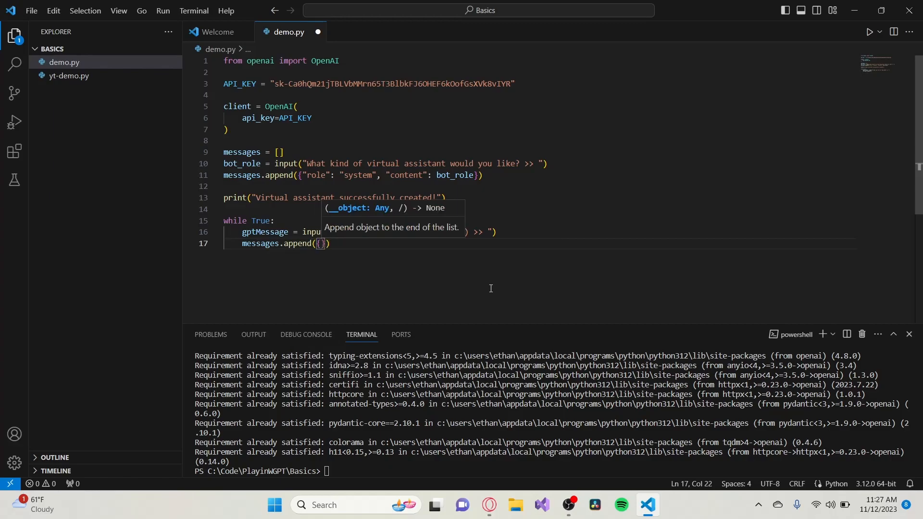
pyautogui.write('"role": "user')
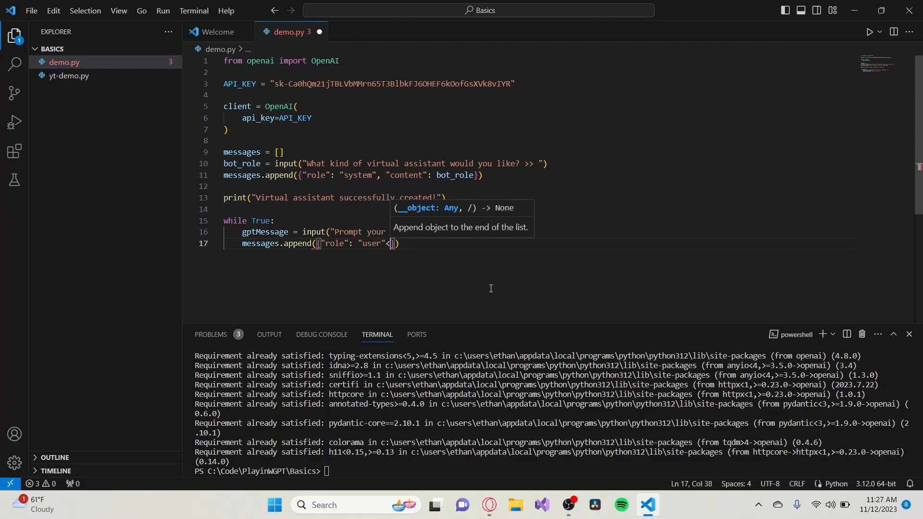
pyautogui.write(', "content":')
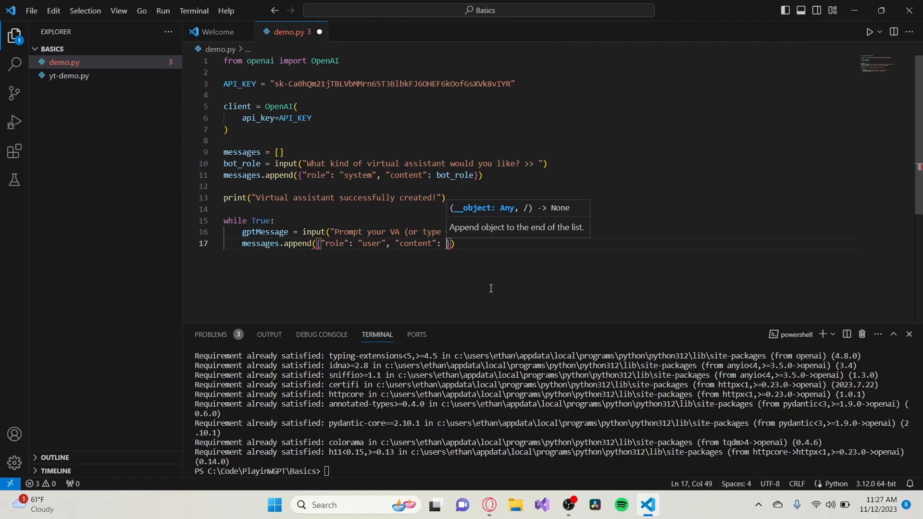
pyautogui.write('gpt')
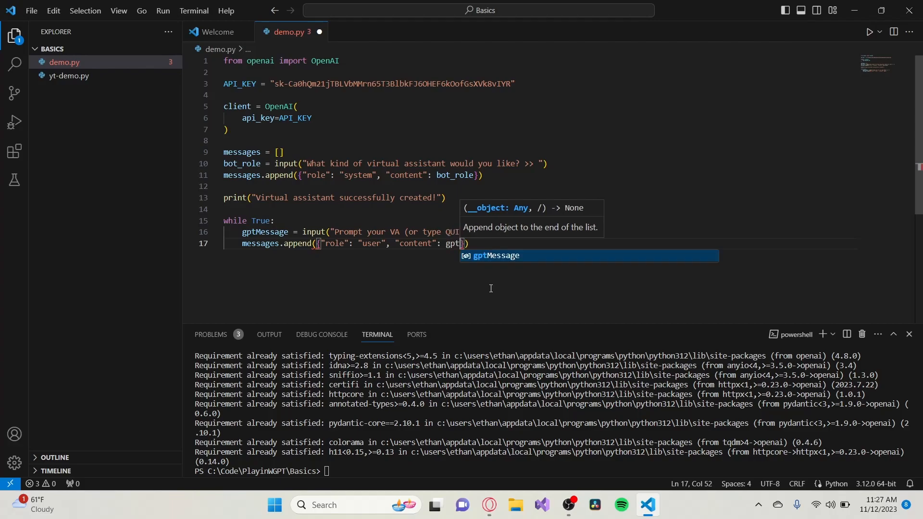
pyautogui.press('Enter')
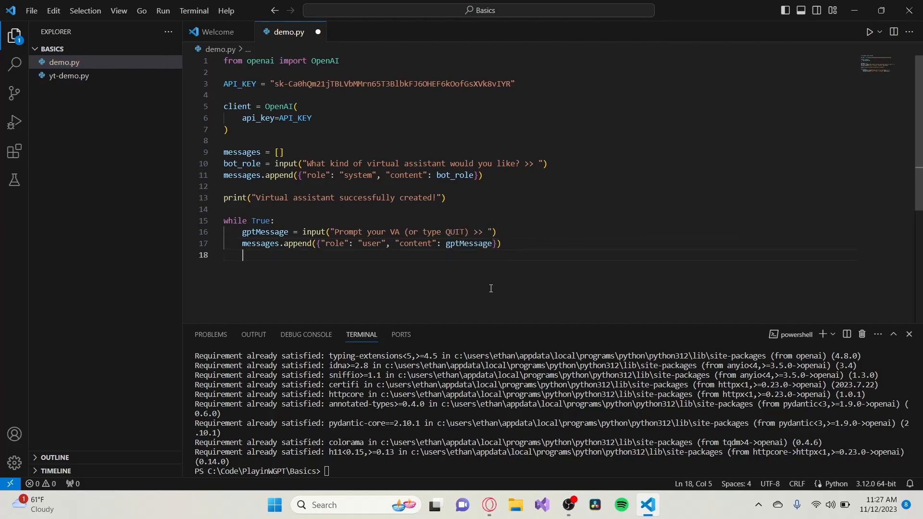
pyautogui.press('enter')
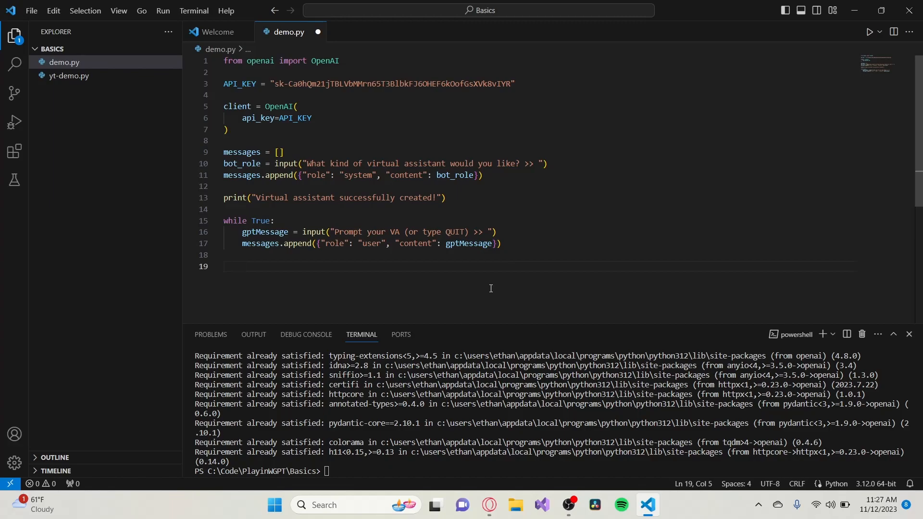
# Add the check if gptMessage.lower != "quit": inside the loop.
pyautogui.write('if (')
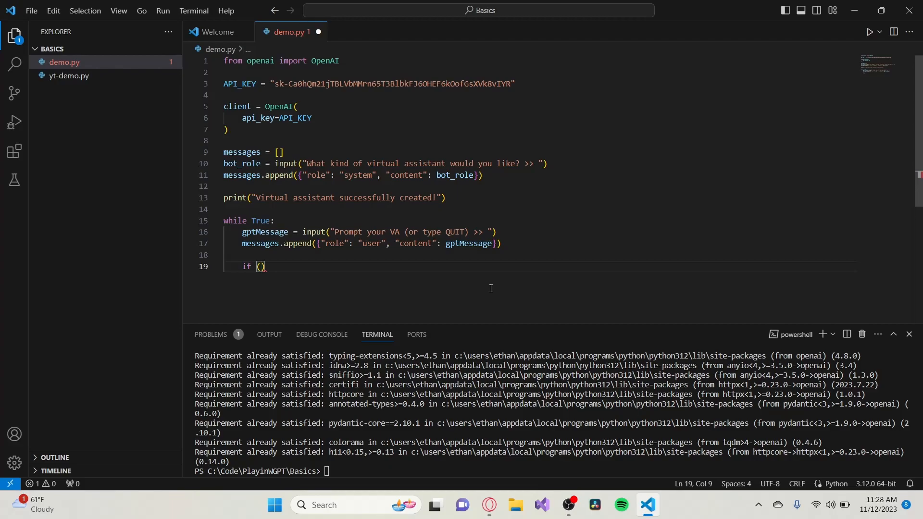
pyautogui.press('Backspace')
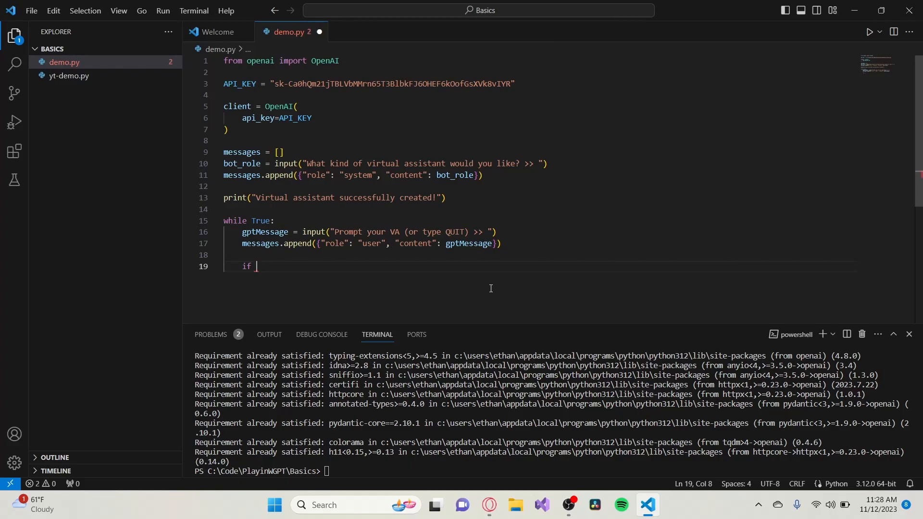
pyautogui.write('gptMessage')
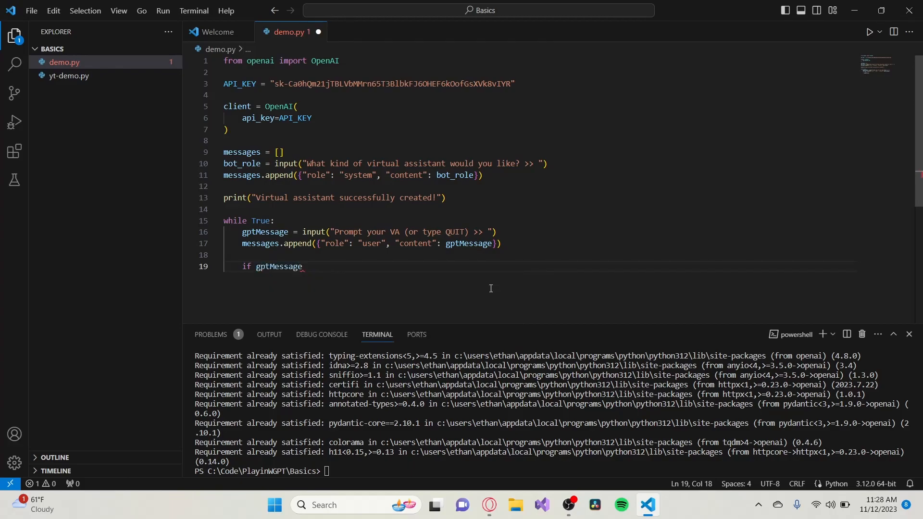
pyautogui.write('!= ""')
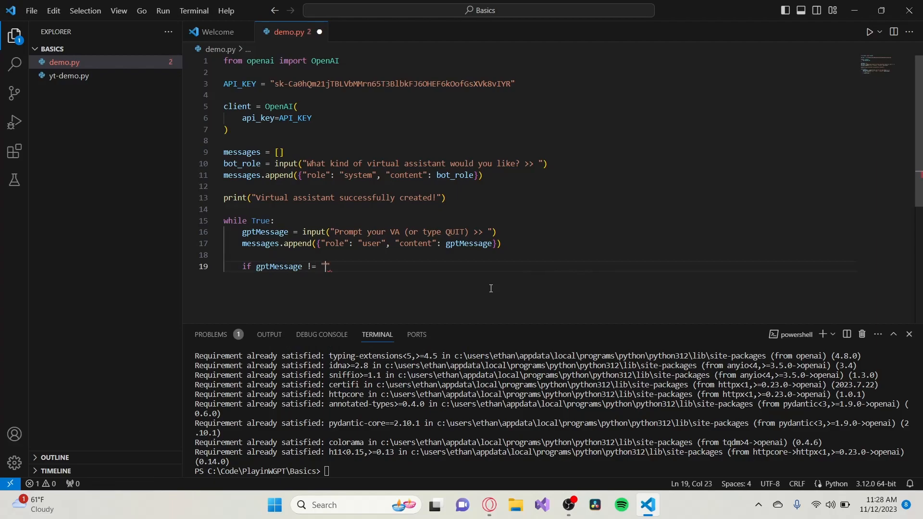
pyautogui.write('quit"')
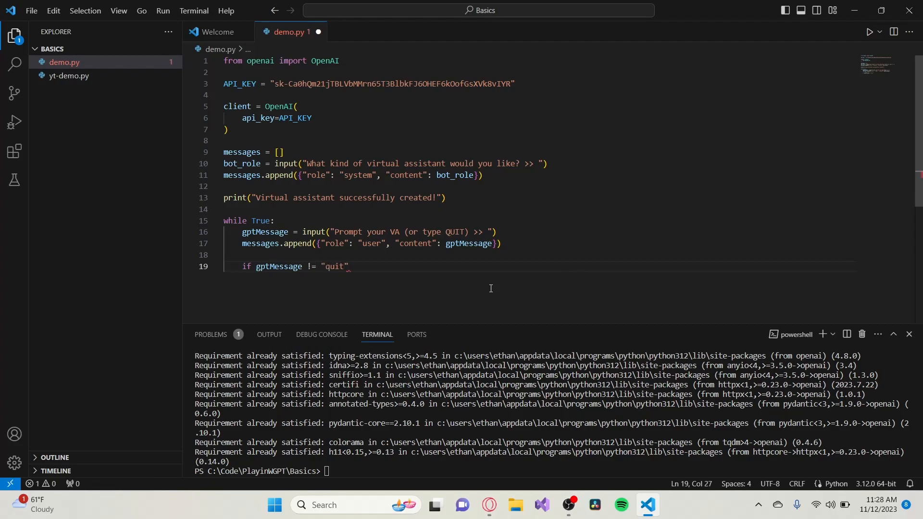
pyautogui.write(':')
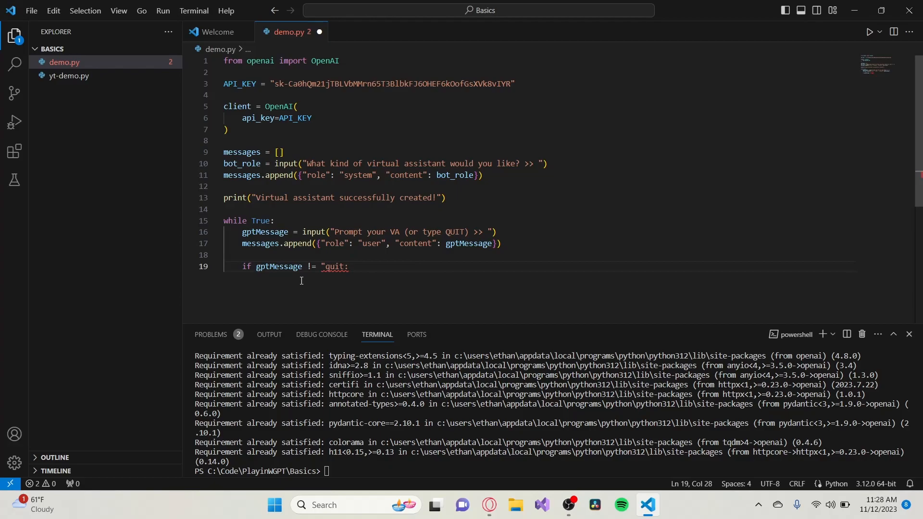
pyautogui.write('.lower')
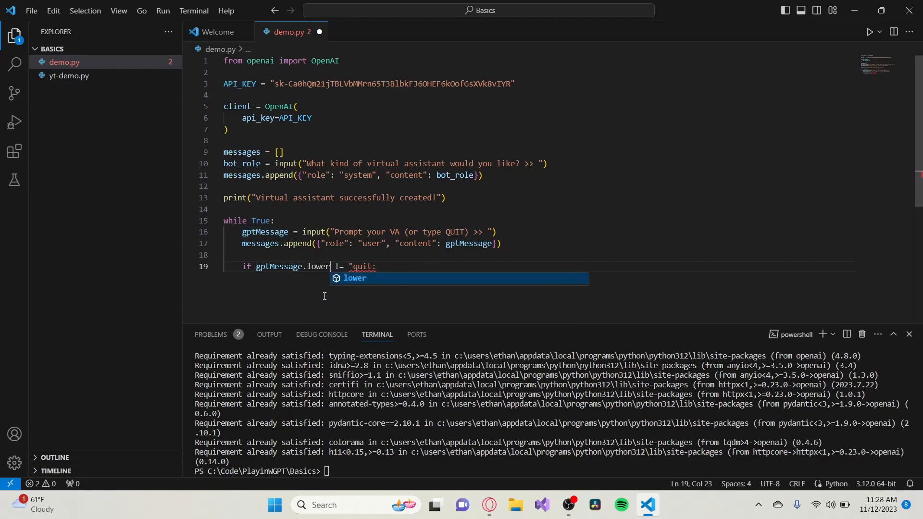
pyautogui.press('enter')
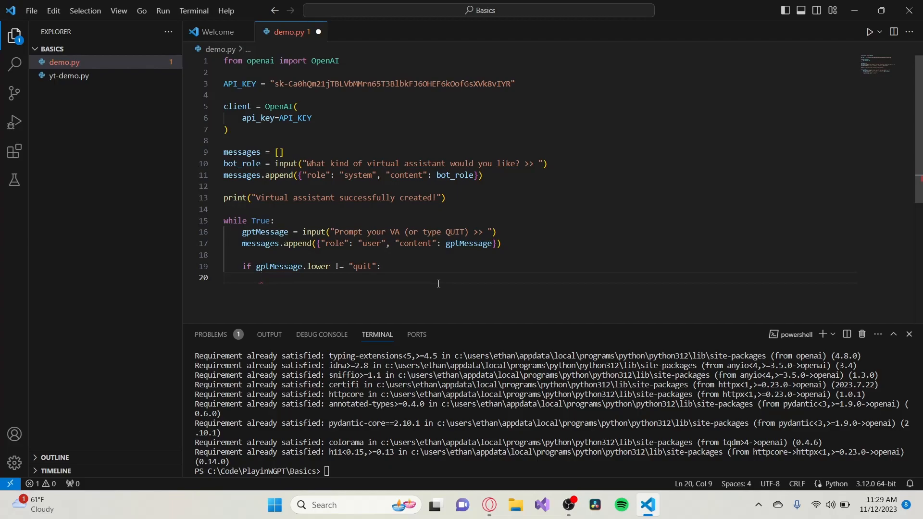
# Set completion = client.chat.completions.create(model="gpt-3.5-turbo", messages=messages).
pyautogui.write('completi')
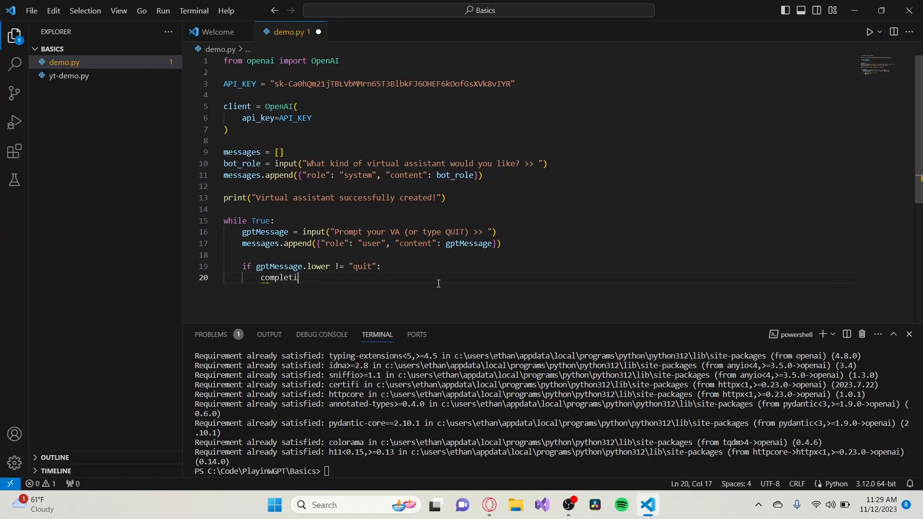
pyautogui.write('on =')
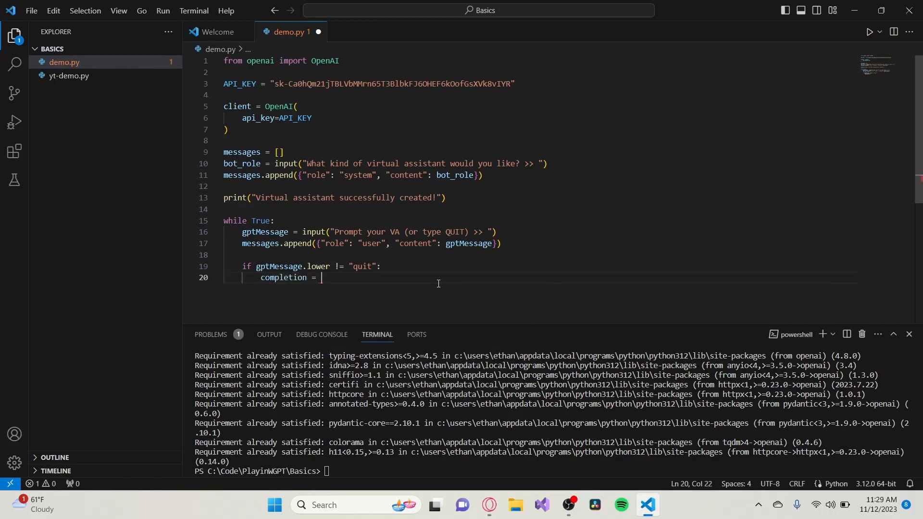
pyautogui.write('client.cch')
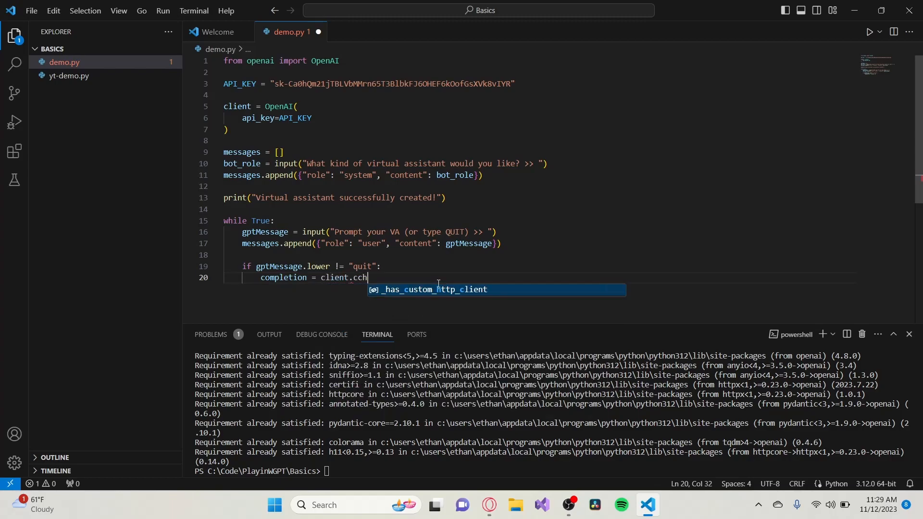
pyautogui.write('chat.')
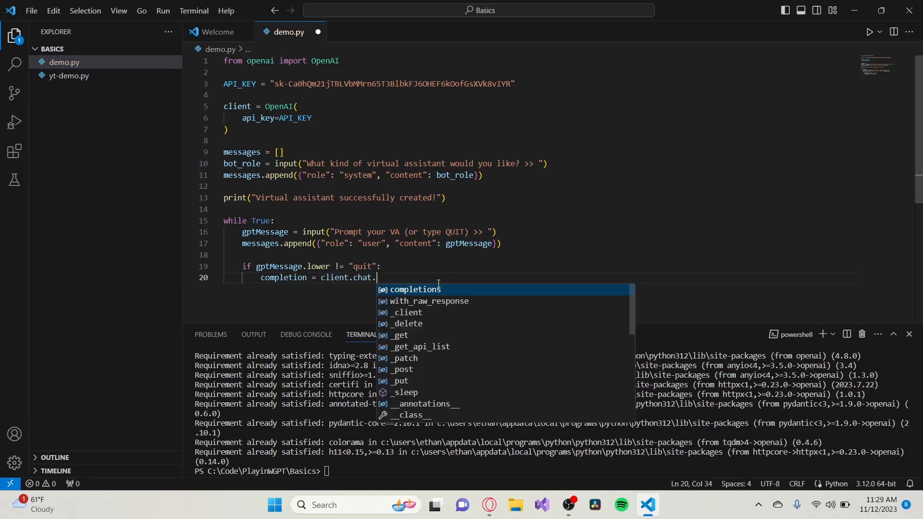
pyautogui.write('completions.create')
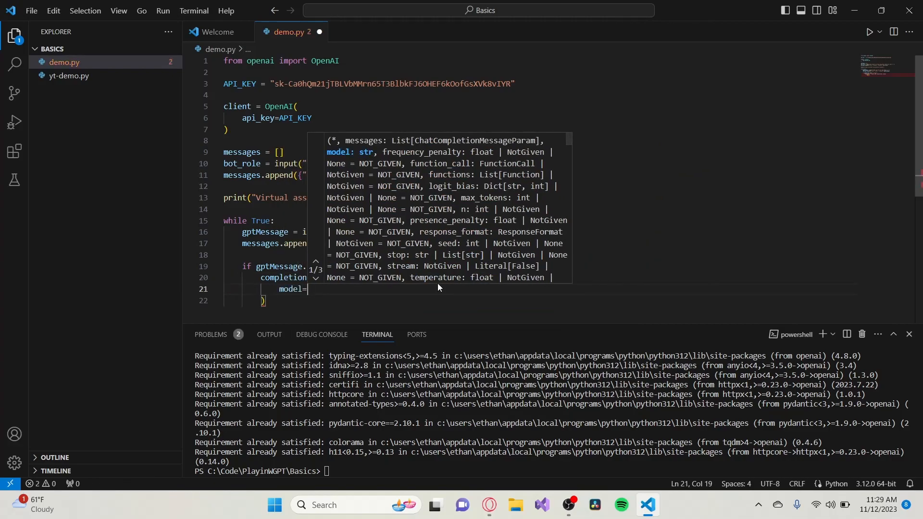
pyautogui.write('"gpt-')
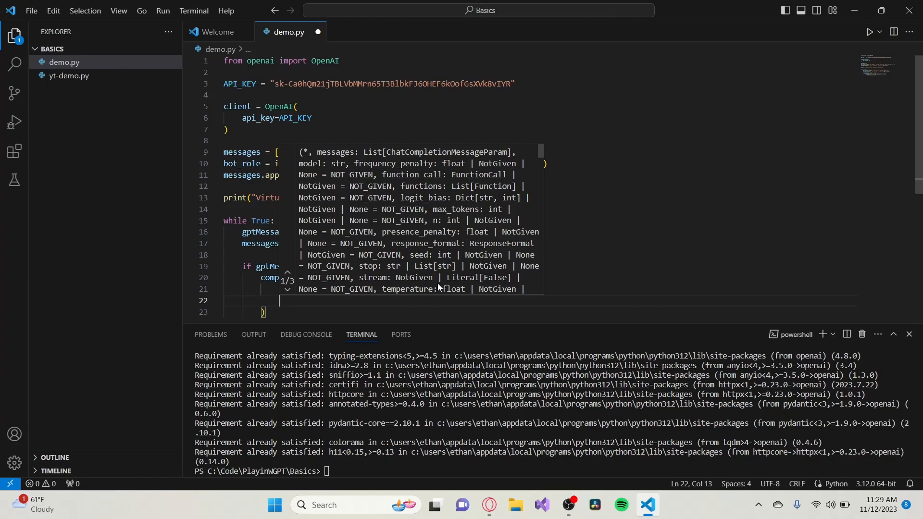
pyautogui.write('mes')
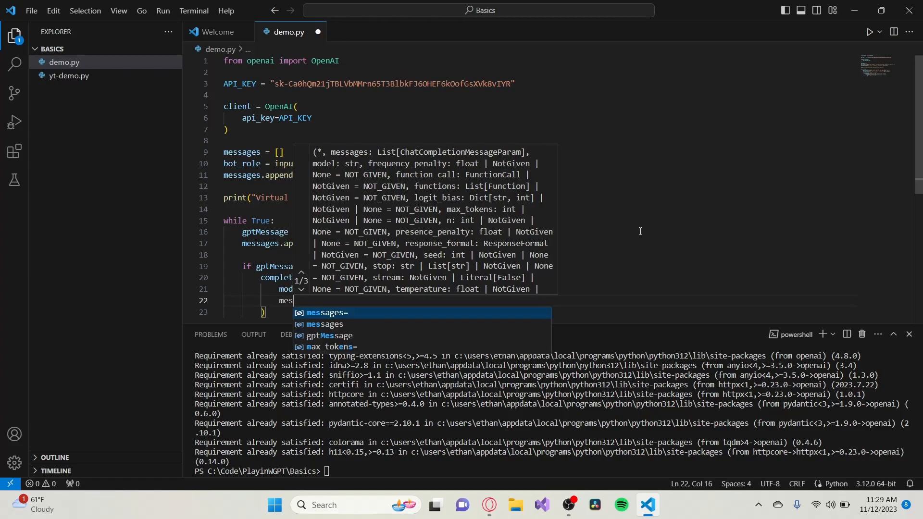
pyautogui.write('messages')
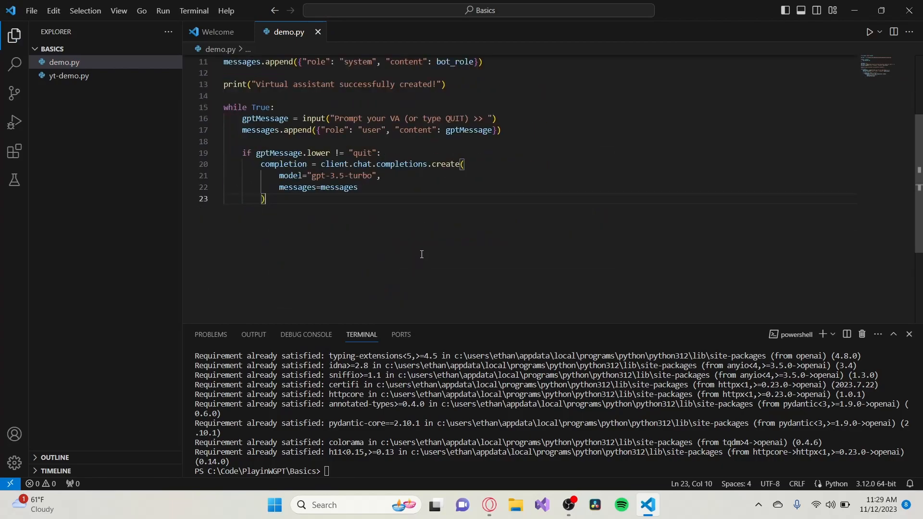
# Set reply = completion.choices[0].message.content and save demo.py.
pyautogui.write('reply =')
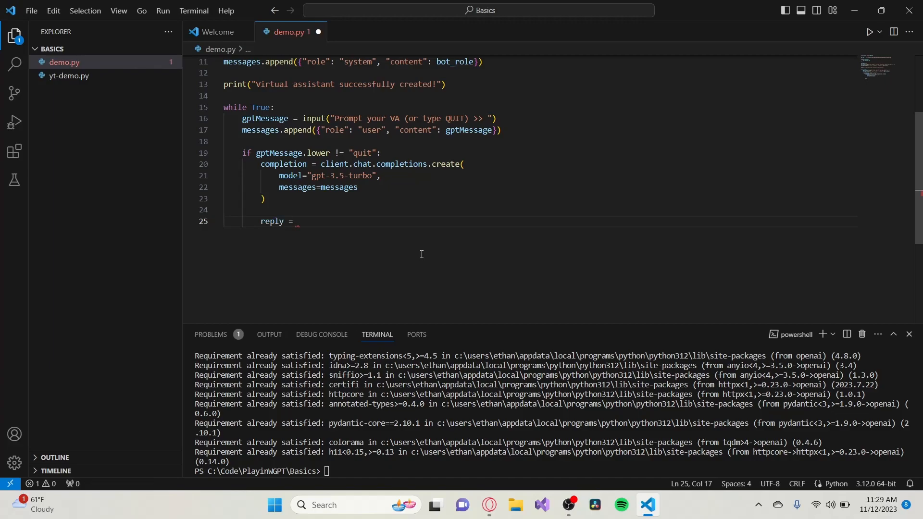
pyautogui.write('completion.ch')
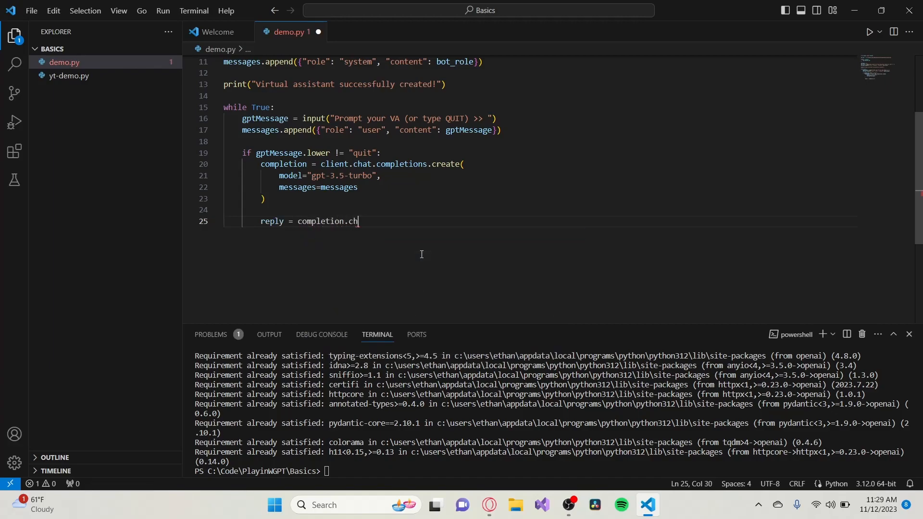
pyautogui.write('oices')
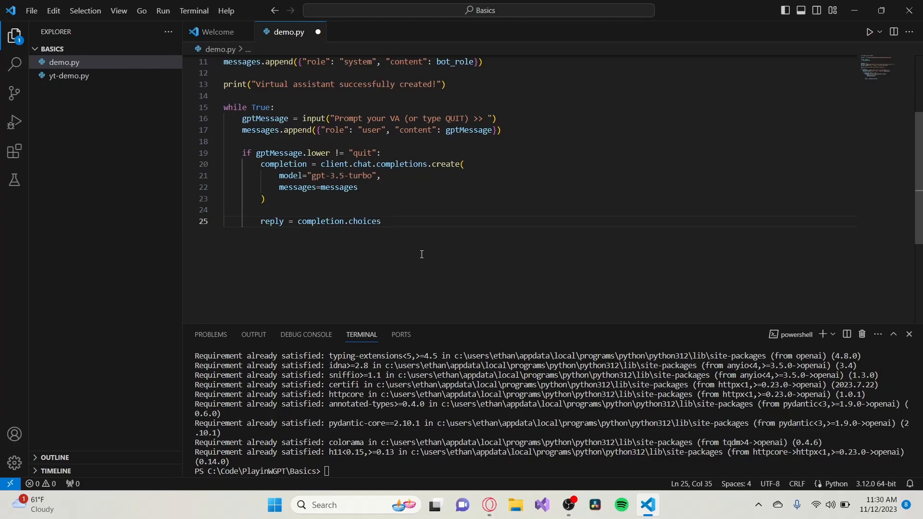
pyautogui.press('enter')
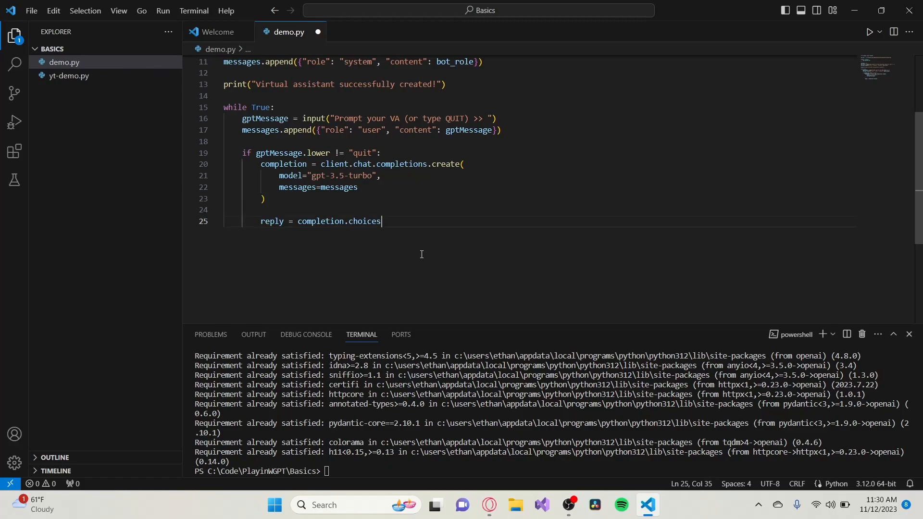
pyautogui.write('[0].')
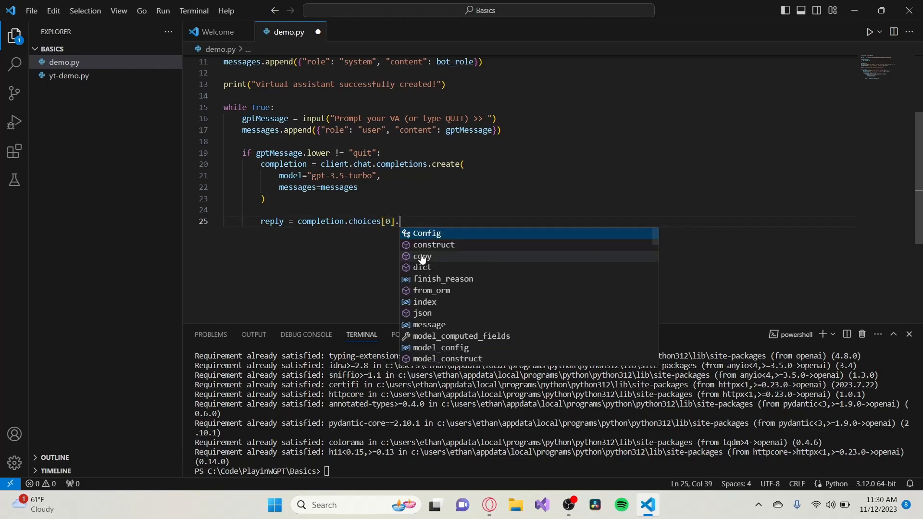
pyautogui.write('mes')
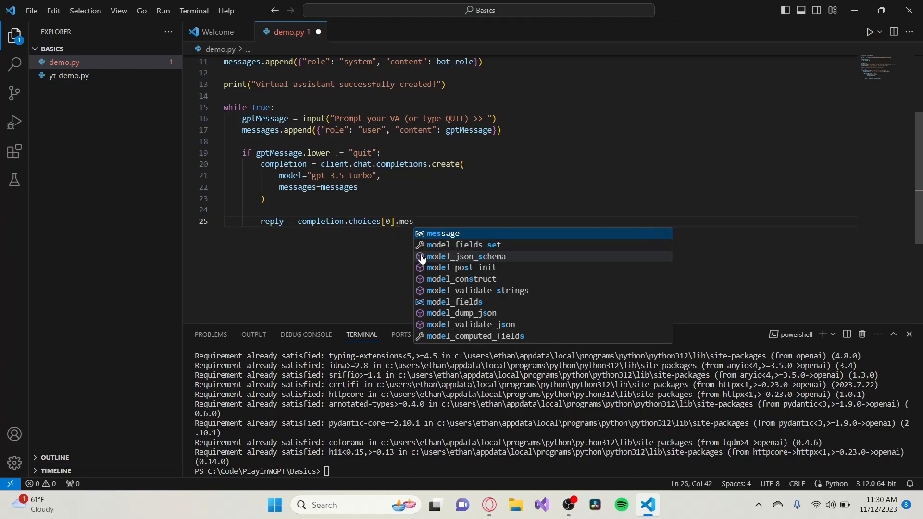
pyautogui.write('sage.con')
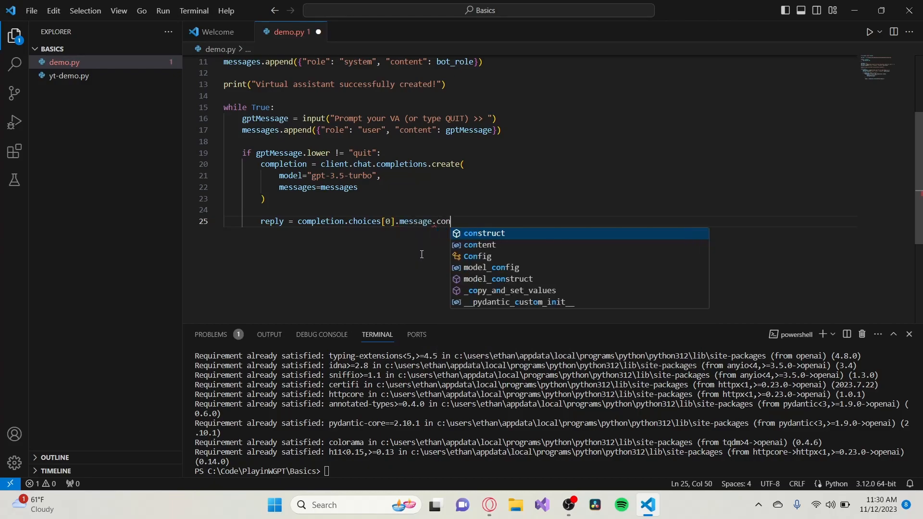
pyautogui.write('stent')
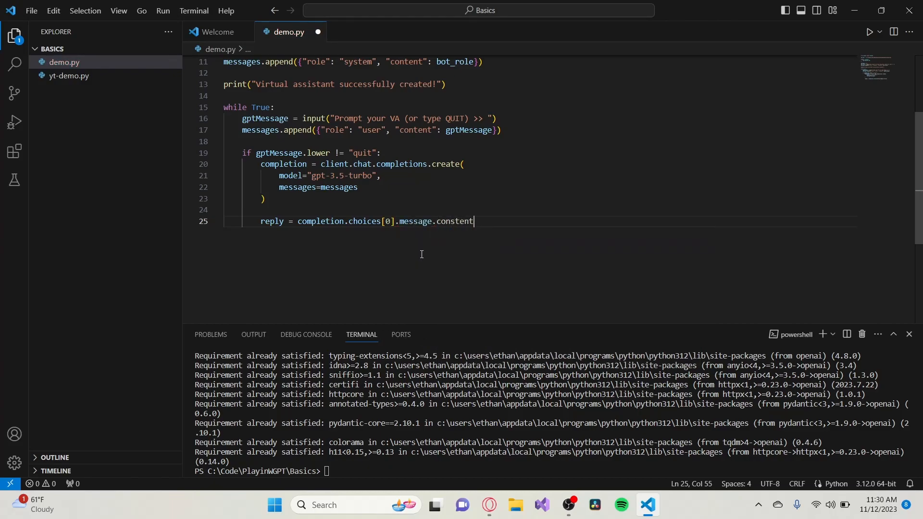
pyautogui.press('Backspace')
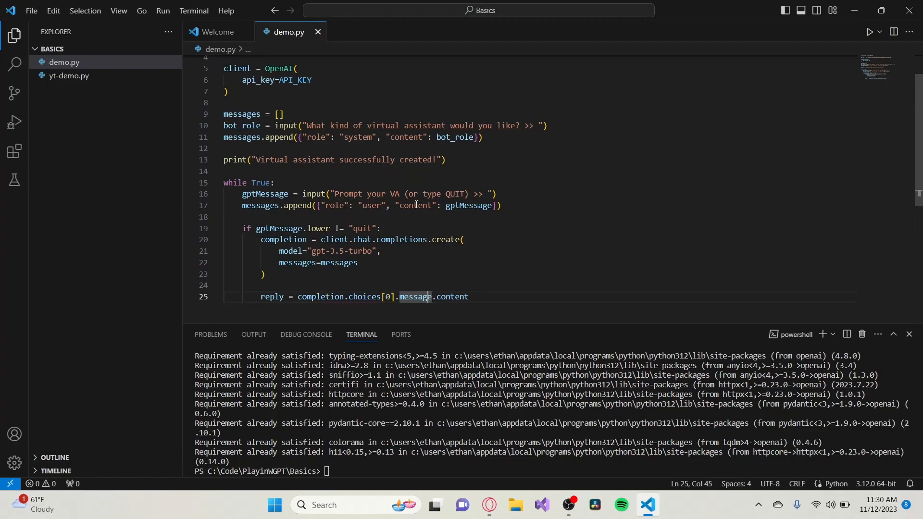
# Place the caret after the reply assignment and start blank lines below it.
pyautogui.click(436, 205)
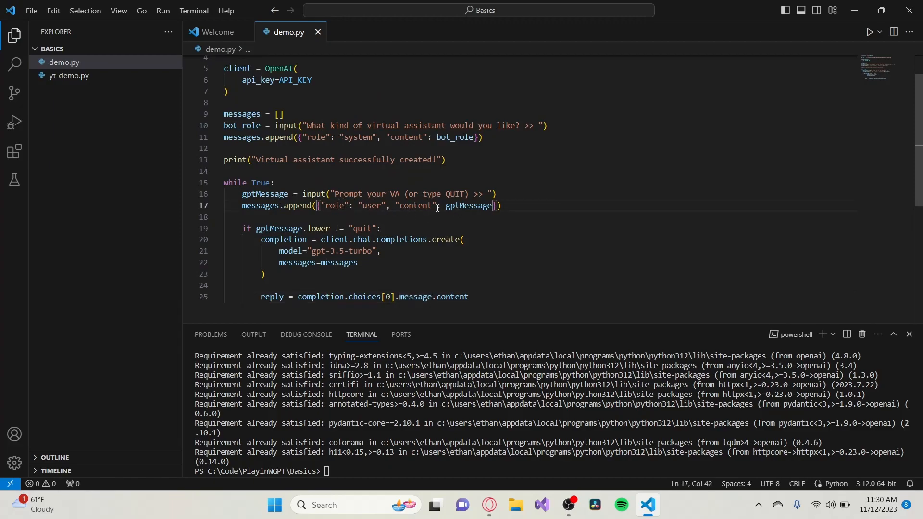
pyautogui.doubleClick(435, 300)
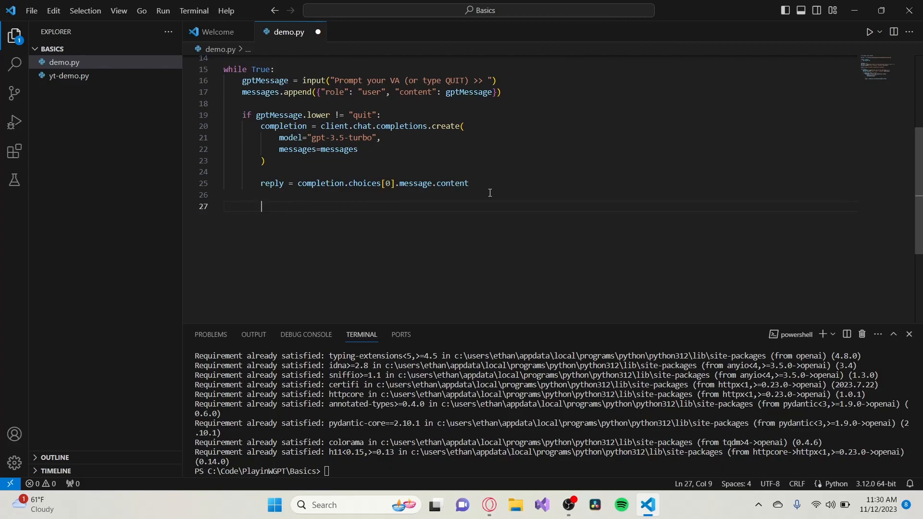
# Write print("\n" + reply + "\n") to show the reply between blank lines.
pyautogui.write('print(')
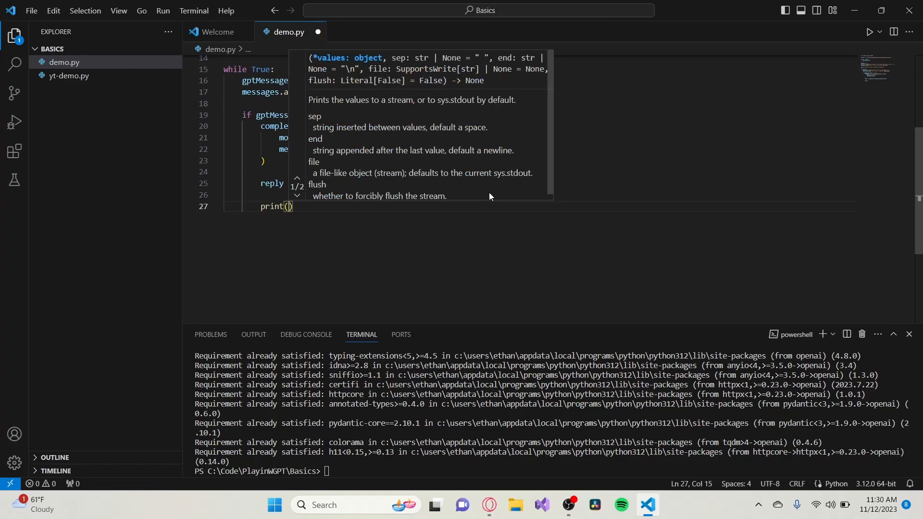
pyautogui.write('"\\n" +')
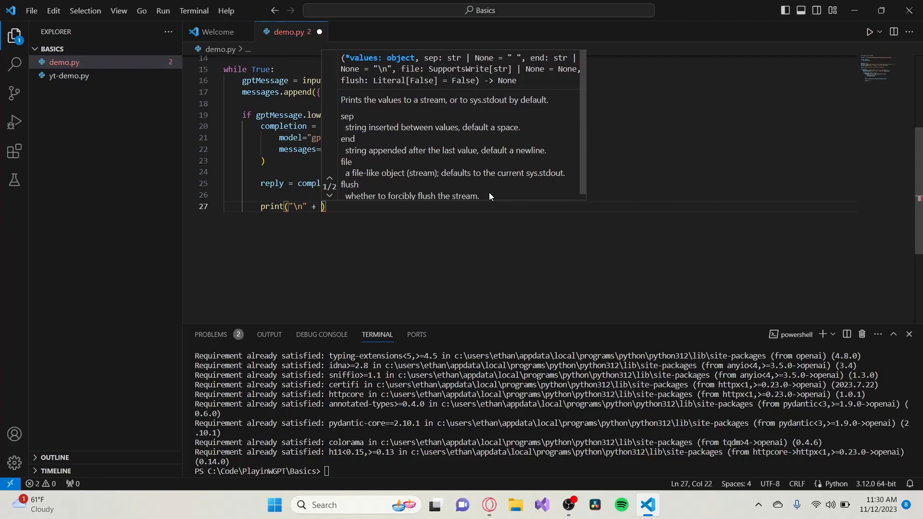
pyautogui.write('reply + "\\n"')
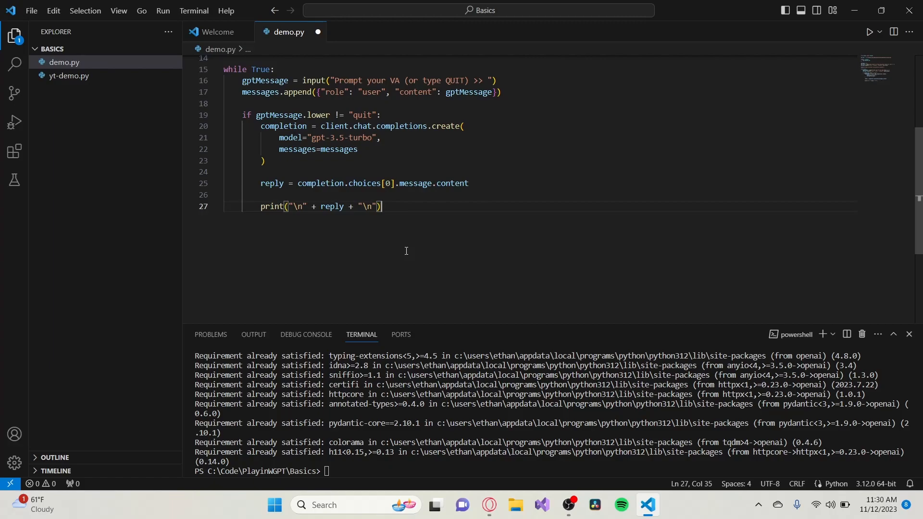
# Append {"role": "assistant", "content": reply} to messages after each reply.
pyautogui.write('mes')
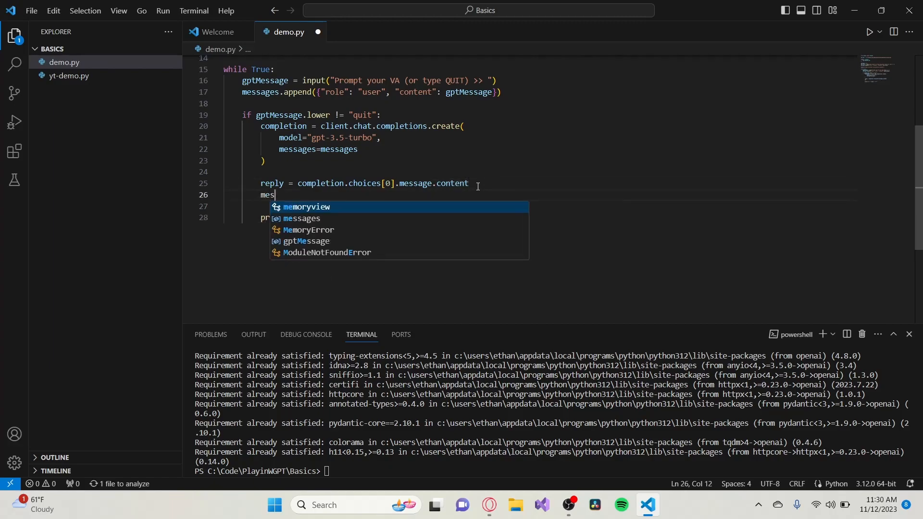
pyautogui.write('sages.append(')
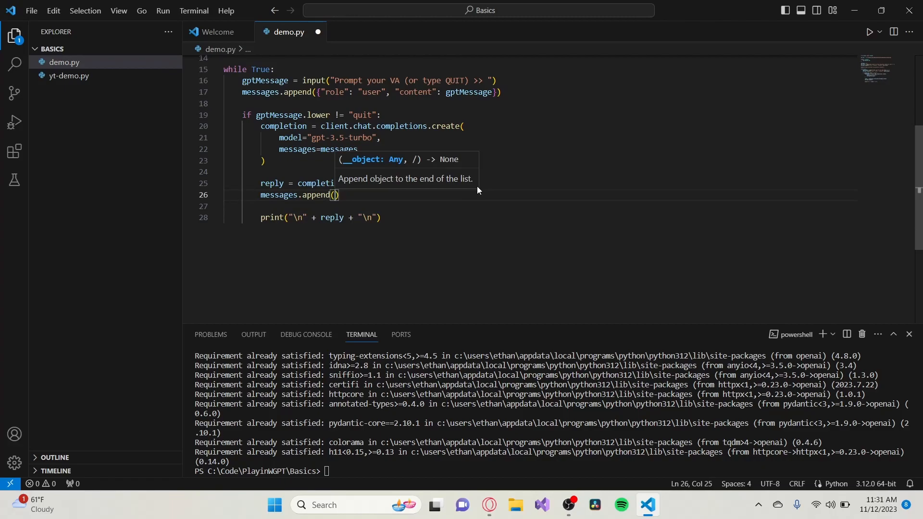
pyautogui.write('{"role": "assistant", "content":')
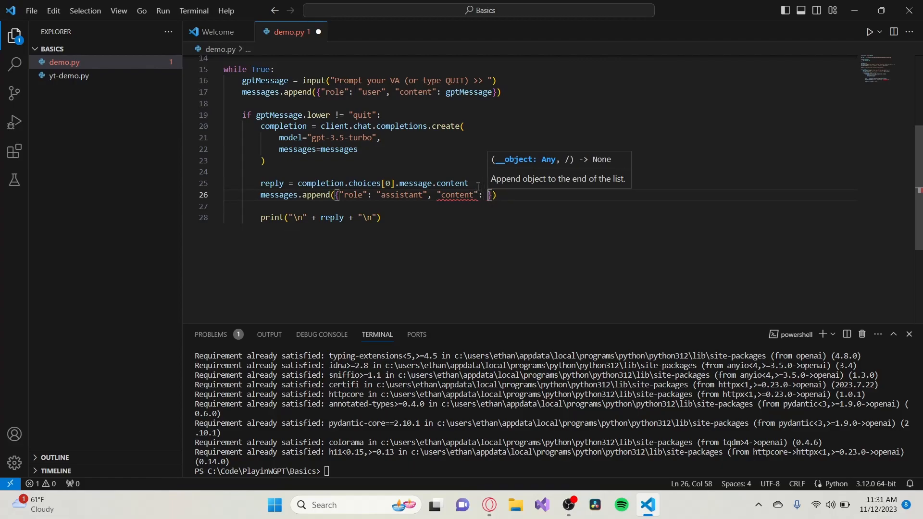
pyautogui.write('reply')
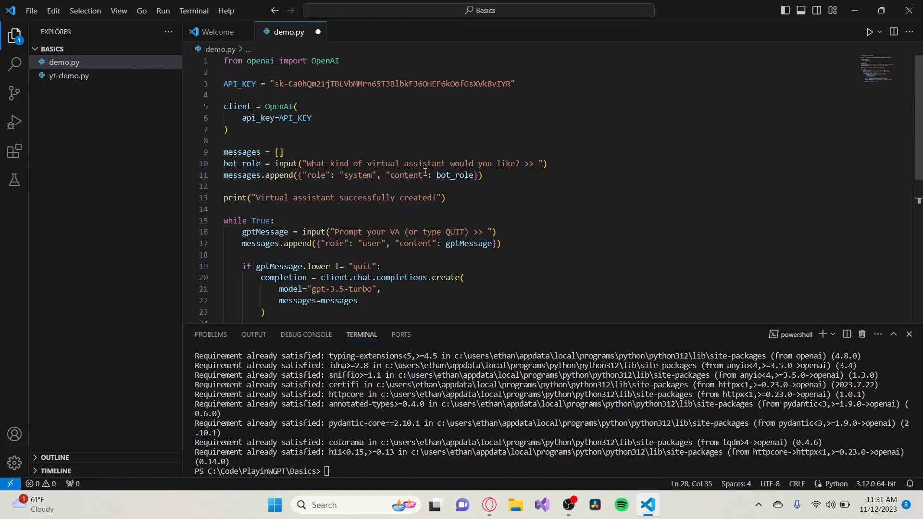
# Keep the reply print, add else: break to end the loop on quit, and save demo.py.
pyautogui.scroll(-3)
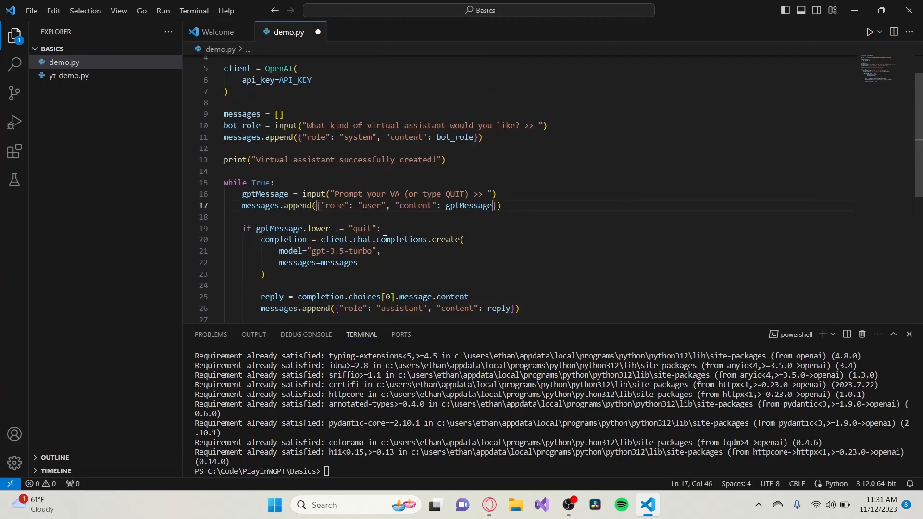
pyautogui.write('print("\\n" + reply + "\\n")')
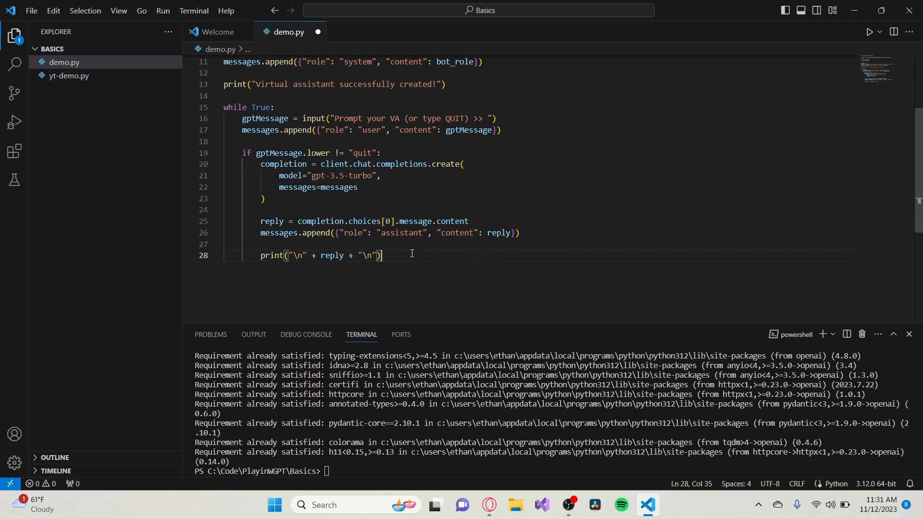
pyautogui.write('e')
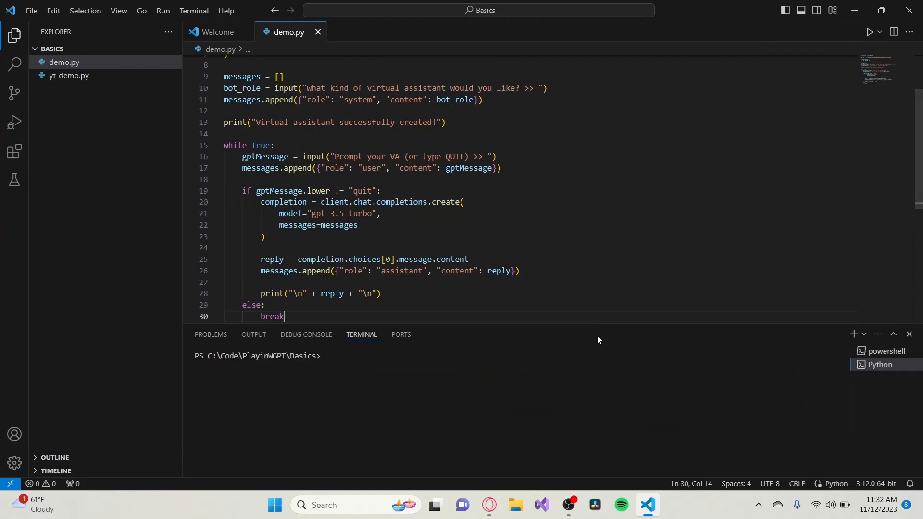
# Run demo.py and describe the helper as "A sassy yet lazy virtual assistant".
pyautogui.click(871, 31)
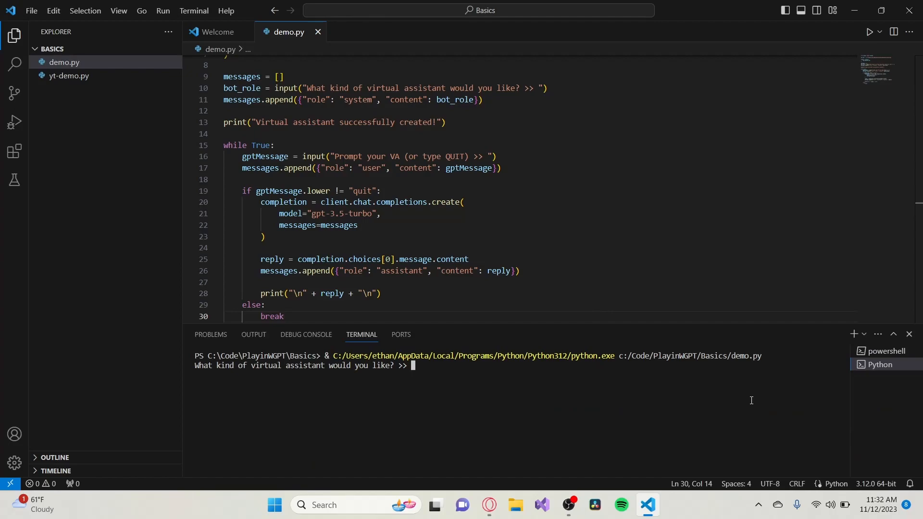
pyautogui.write('A sassy')
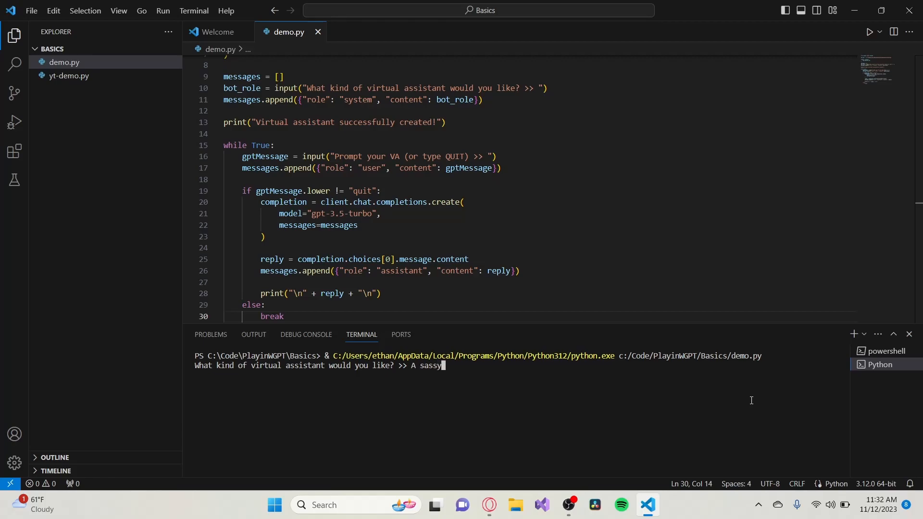
pyautogui.write('yet lazy virtual')
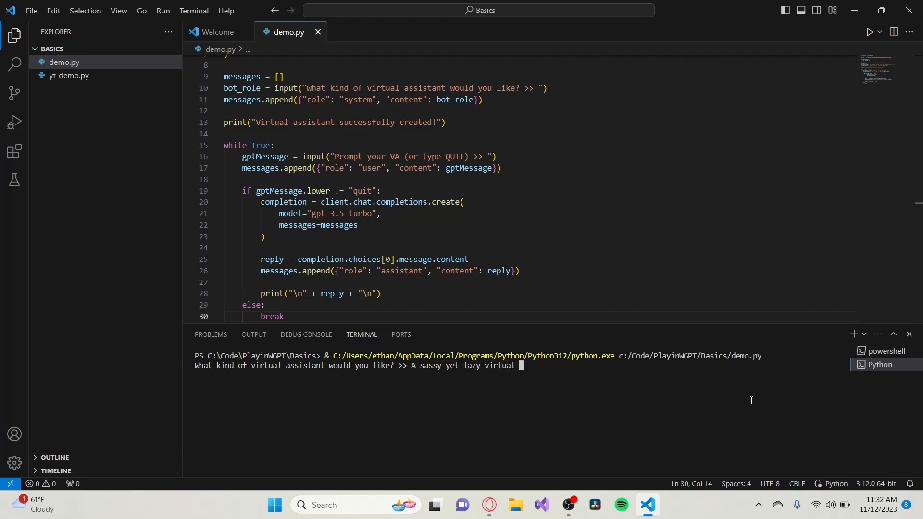
pyautogui.write('assistant')
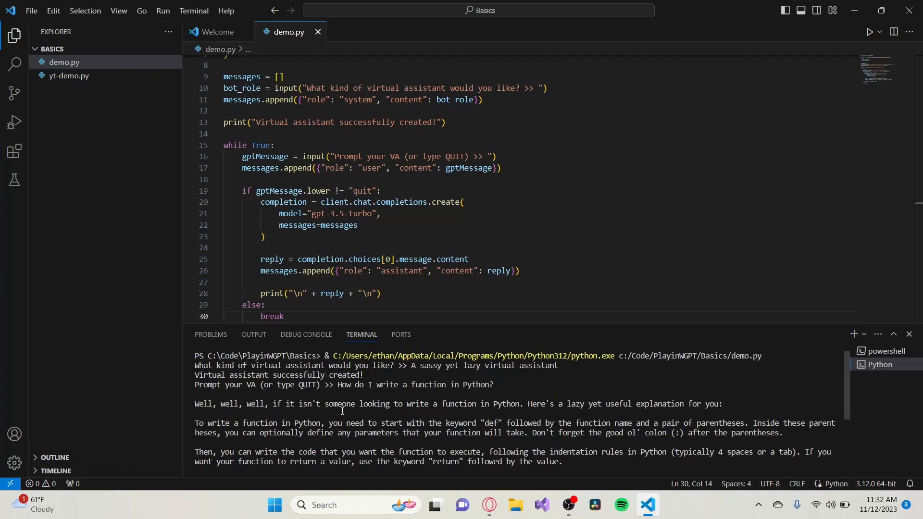
pyautogui.moveTo(265, 402)
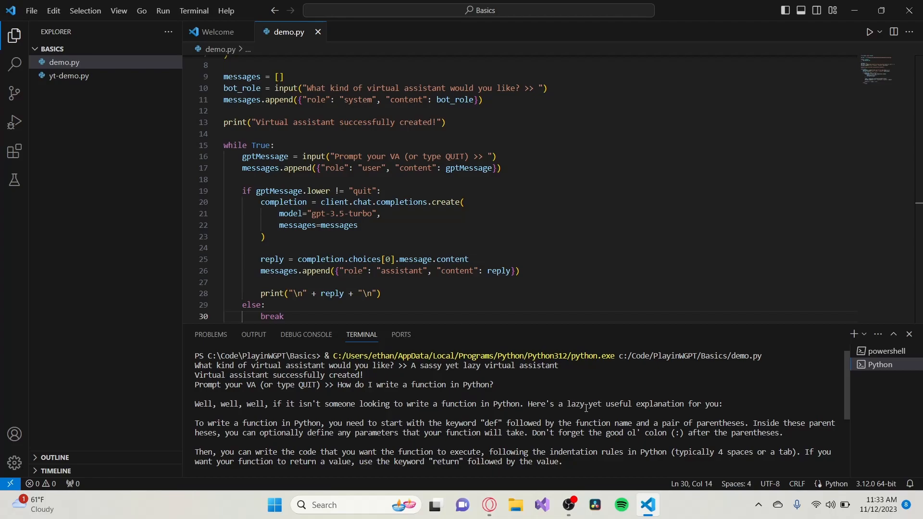
# Select part of the assistant's terminal reply about writing a Python function.
pyautogui.moveTo(568, 404); pyautogui.dragTo(662, 404)
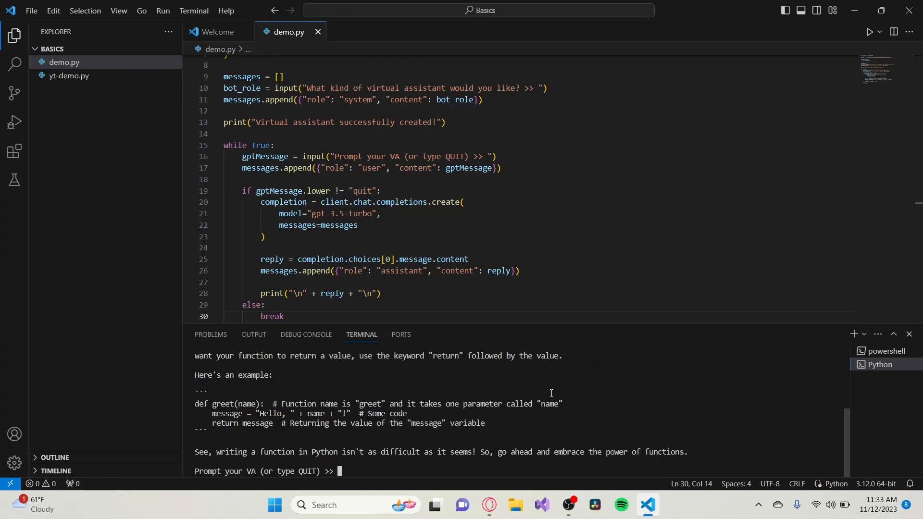
pyautogui.moveTo(263, 388)
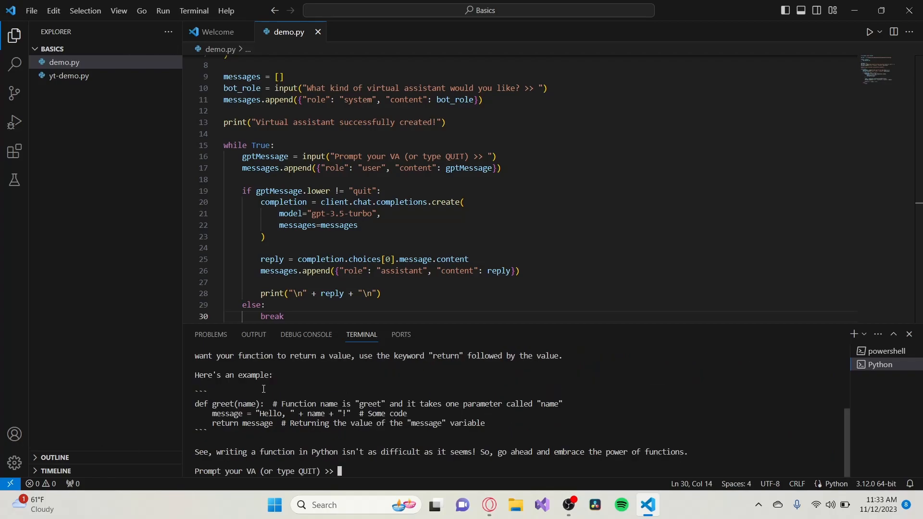
pyautogui.moveTo(634, 436)
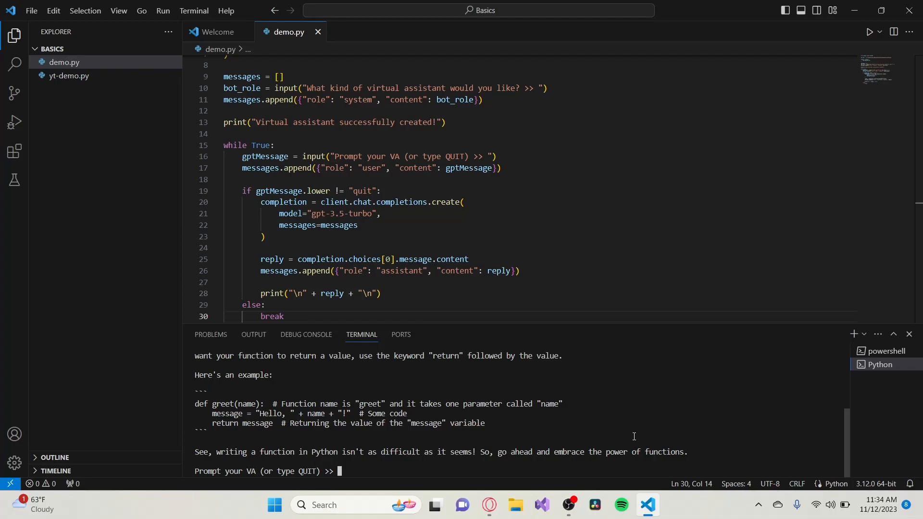
pyautogui.moveTo(538, 208)
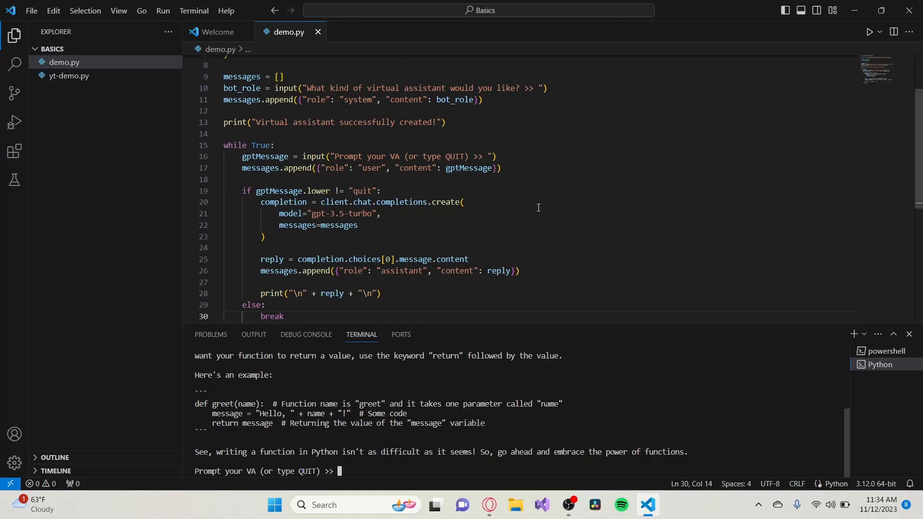